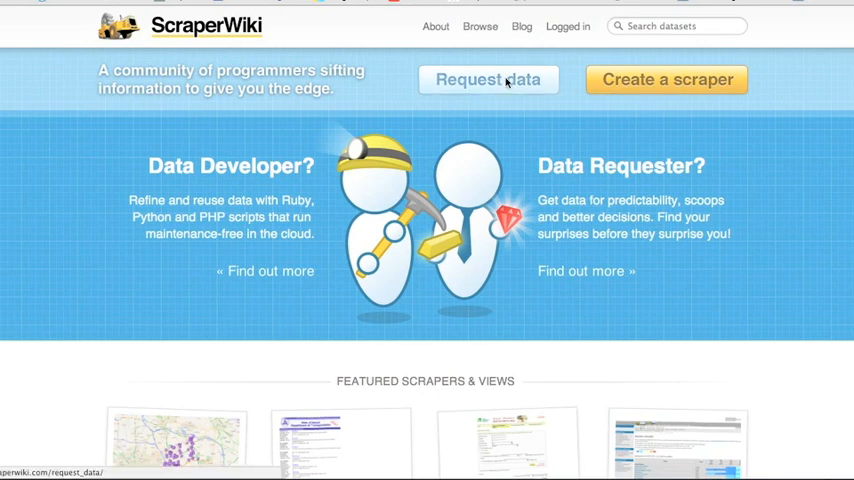
# Step: Open ScraperWiki's Request data page from the home page
pyautogui.click(488, 80)
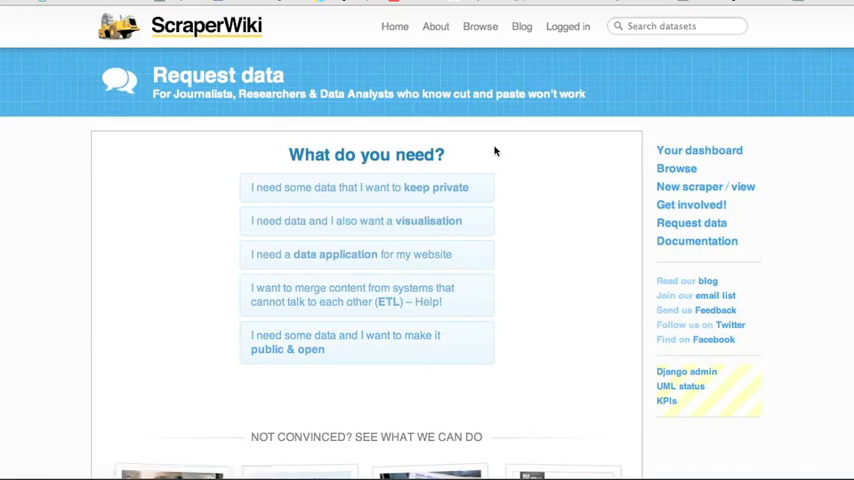
pyautogui.moveTo(564, 356)
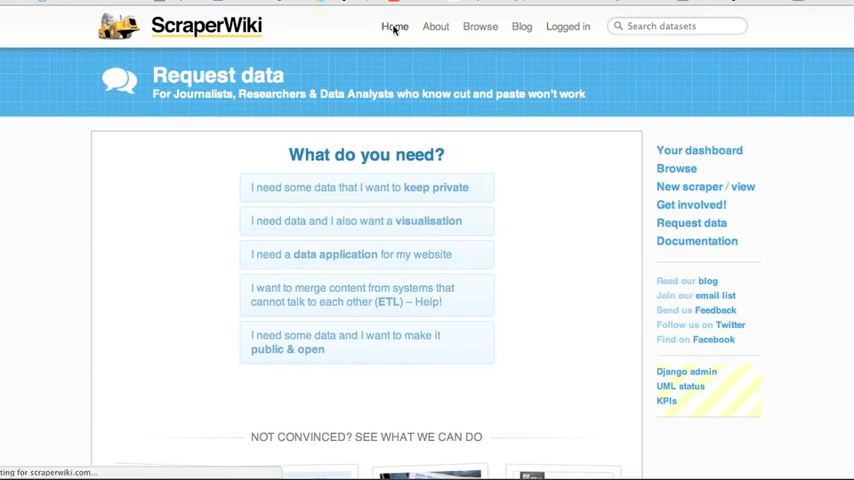
# Step: Return to the home page and bring up the Logged in account dropdown
pyautogui.click(392, 26)
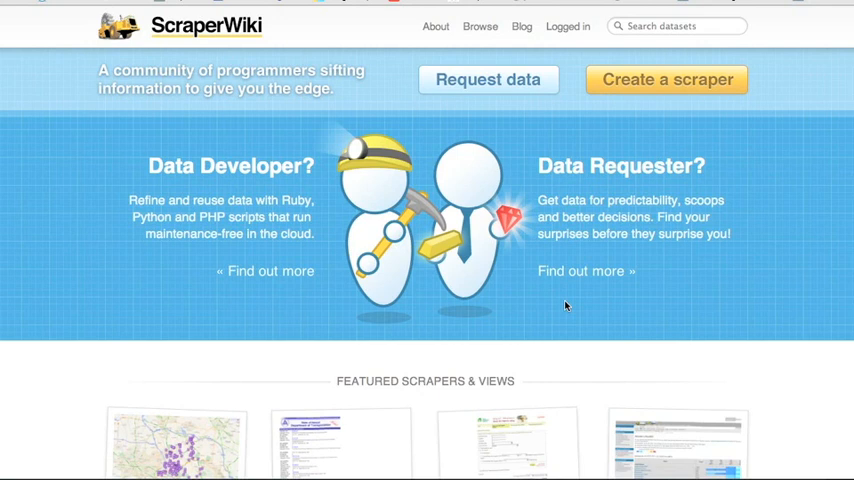
pyautogui.click(568, 26)
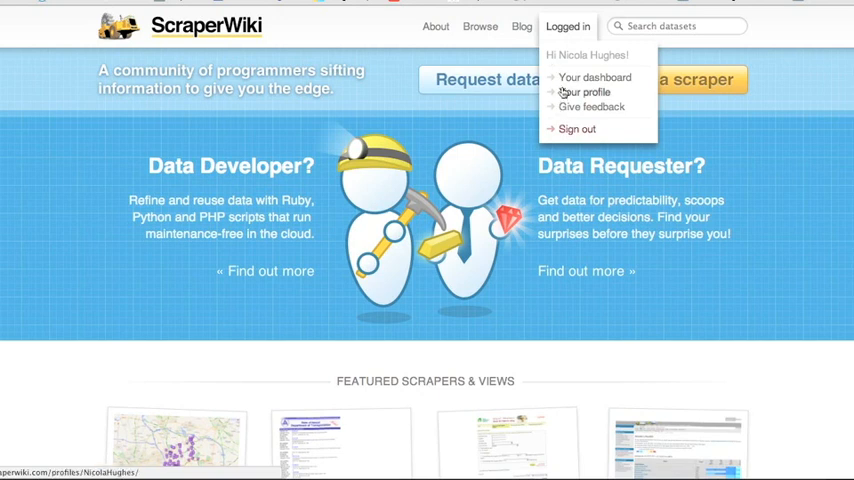
# Step: Open your own profile page listing 62 scrapers and views
pyautogui.click(592, 92)
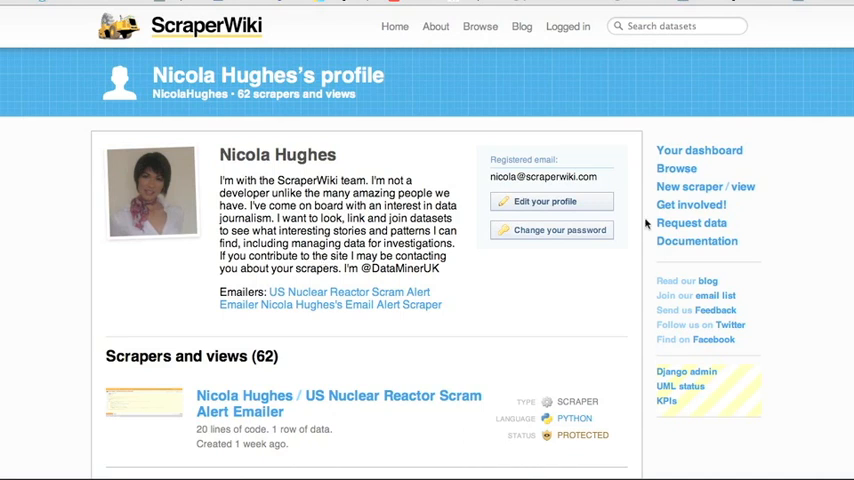
pyautogui.moveTo(548, 230)
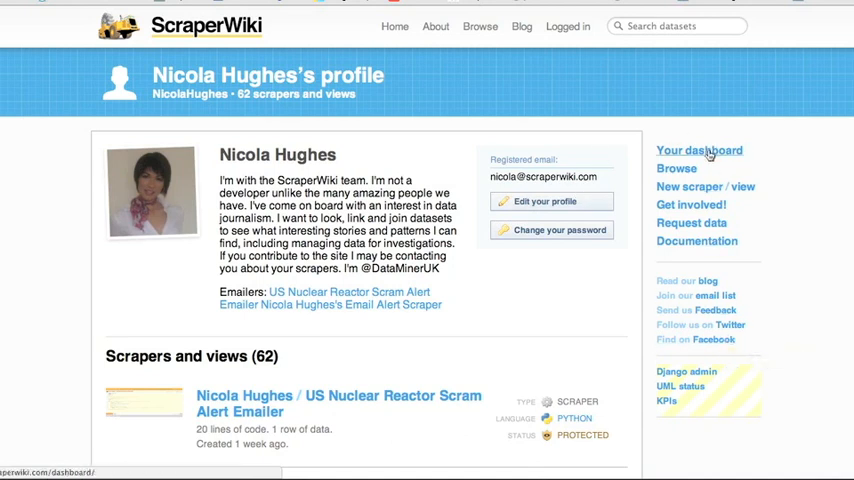
pyautogui.moveTo(676, 168)
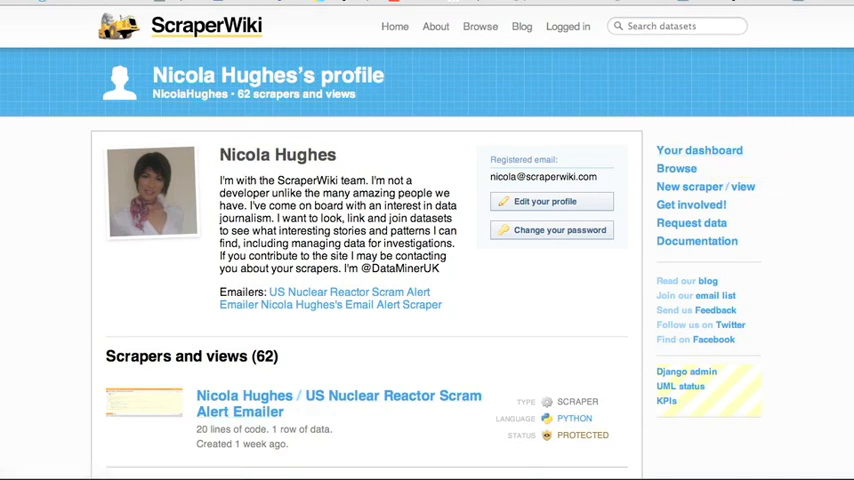
pyautogui.scroll(-3)
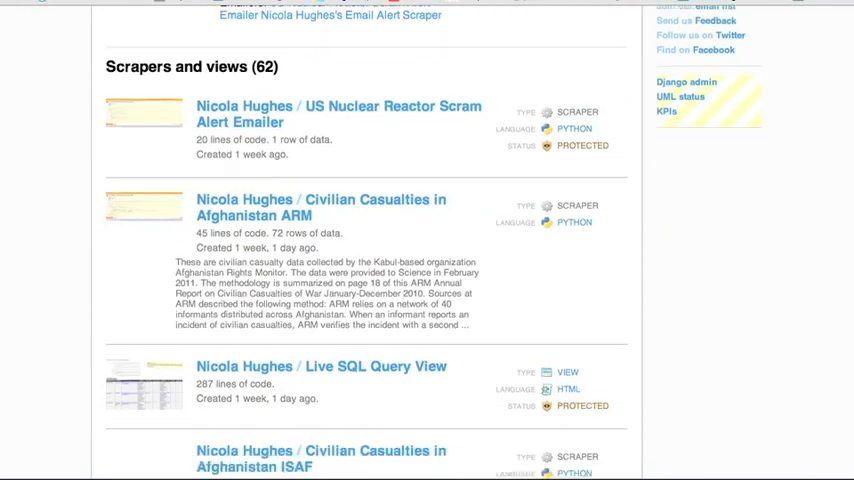
pyautogui.scroll(-3)
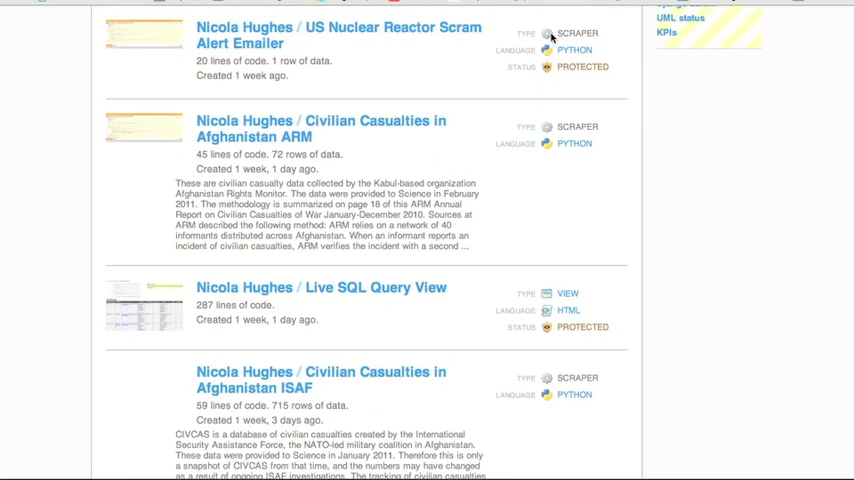
pyautogui.moveTo(552, 42)
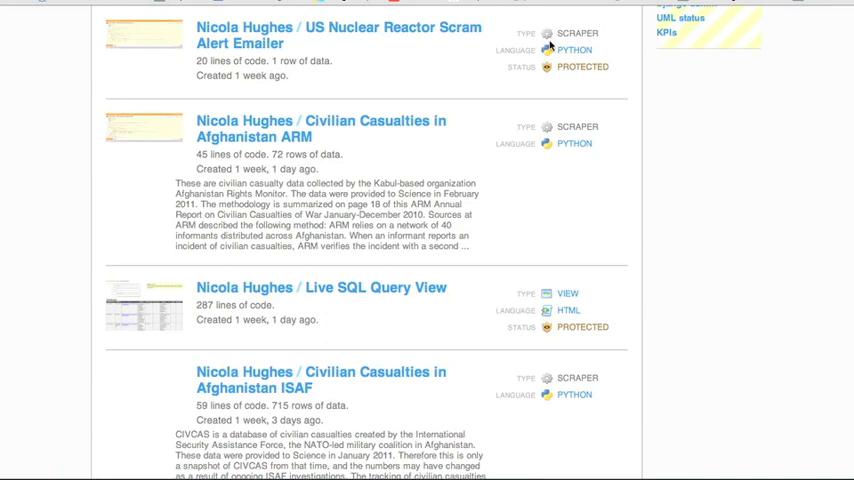
pyautogui.moveTo(558, 68)
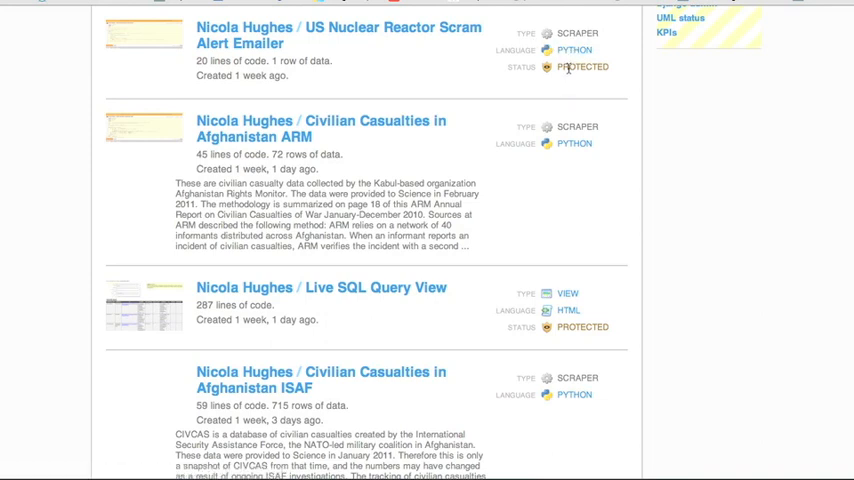
pyautogui.moveTo(576, 60)
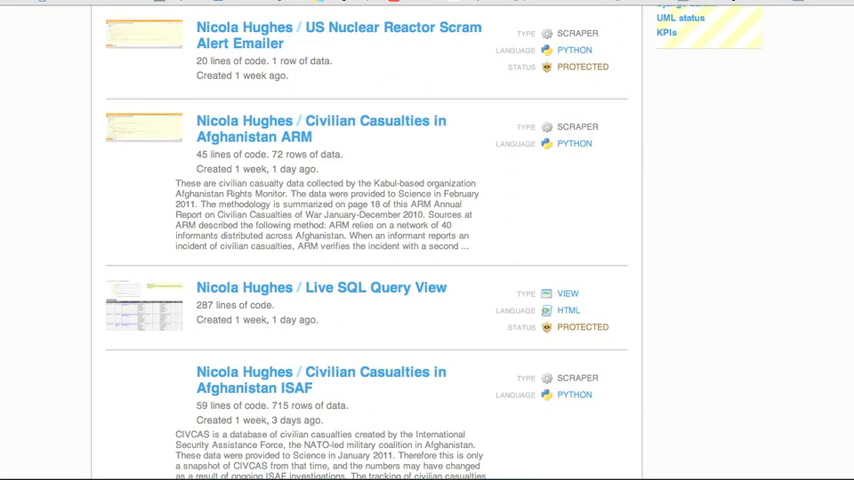
pyautogui.scroll(-3)
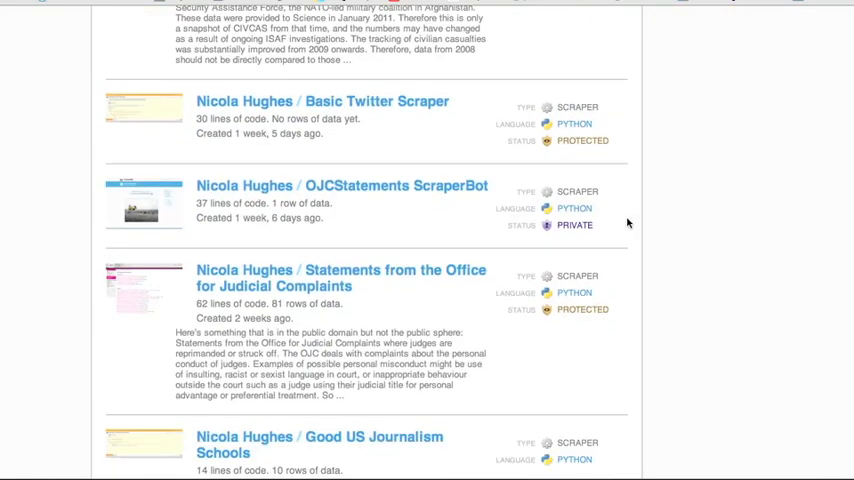
pyautogui.scroll(3)
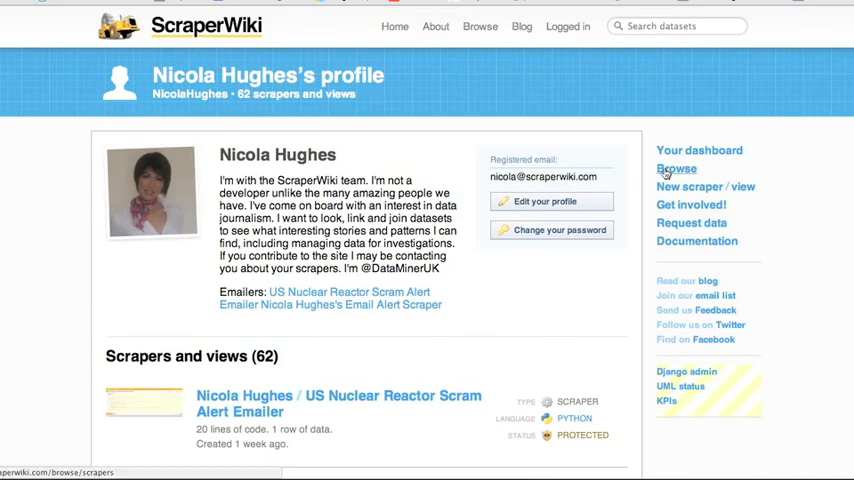
# Step: Browse the newest scrapers listing, then the Views list, then the browse-by-tag cloud
pyautogui.click(676, 168)
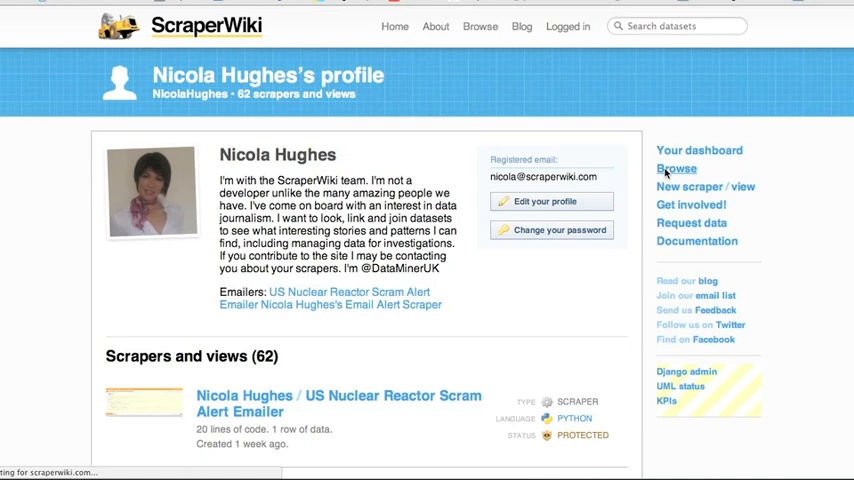
pyautogui.click(676, 168)
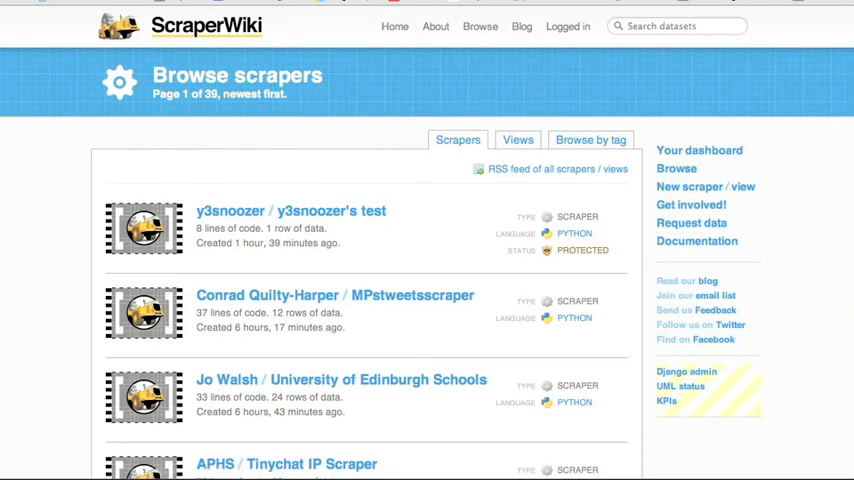
pyautogui.scroll(-3)
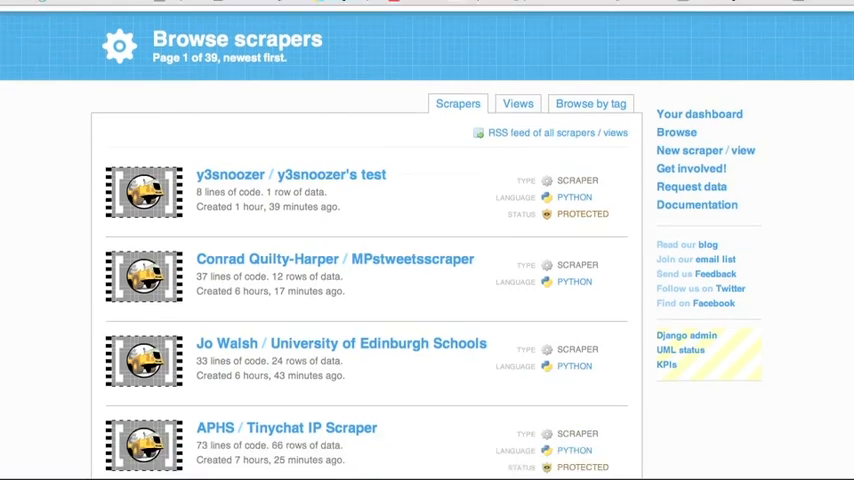
pyautogui.scroll(-3)
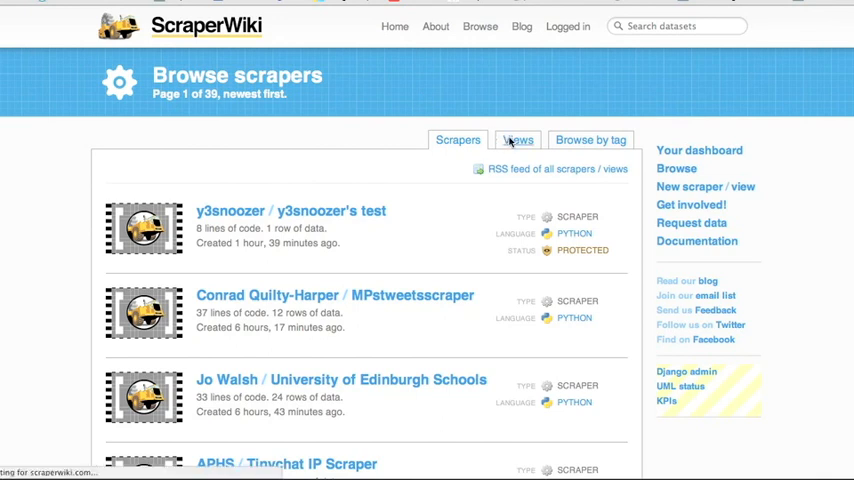
pyautogui.click(516, 140)
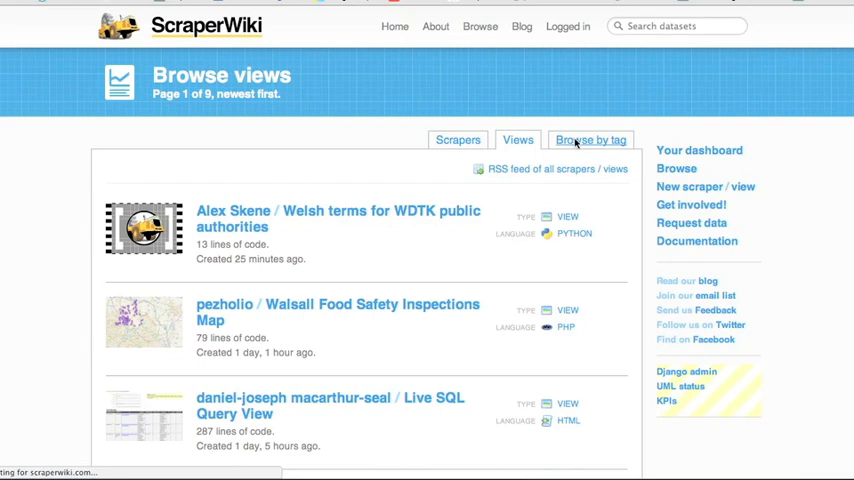
pyautogui.click(590, 140)
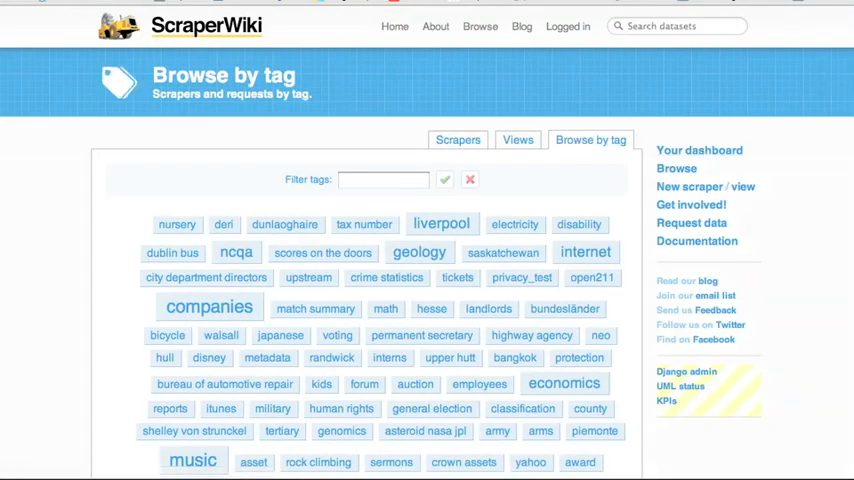
pyautogui.scroll(-3)
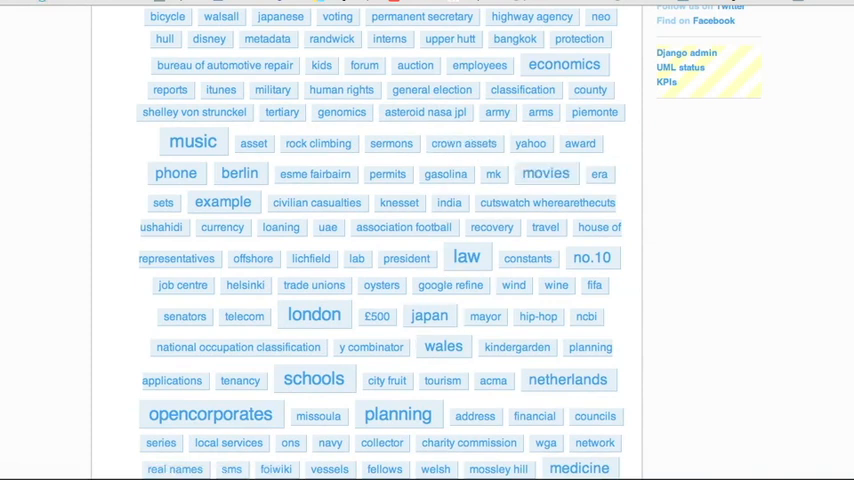
pyautogui.scroll(3)
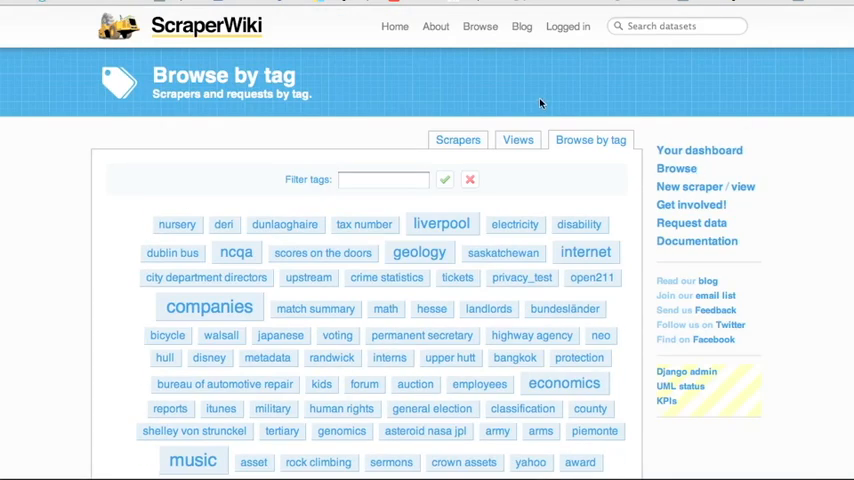
# Step: Return to your own profile page via the Logged in dropdown
pyautogui.click(568, 26)
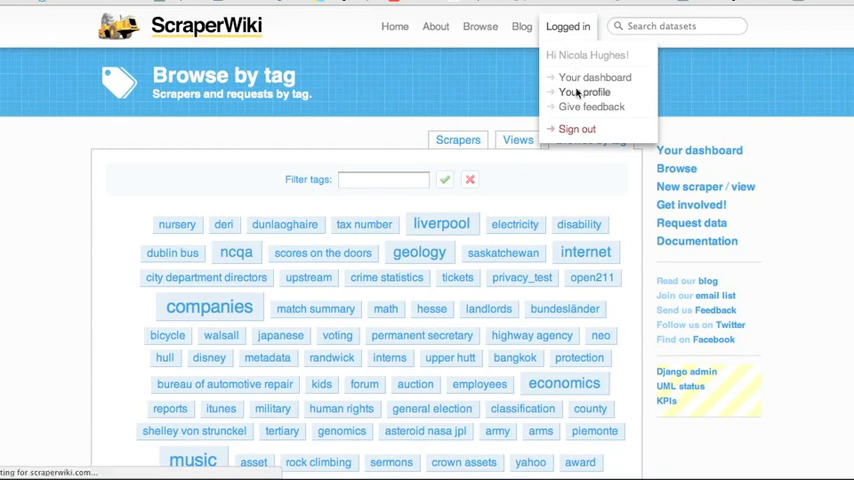
pyautogui.click(594, 92)
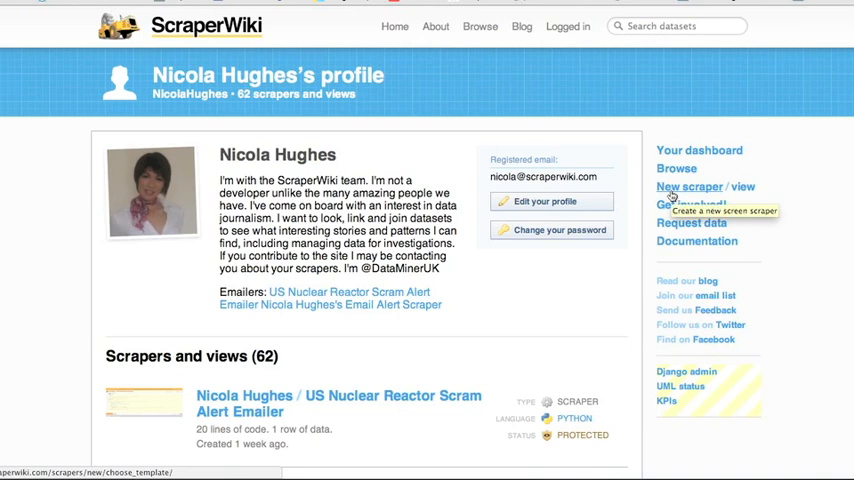
pyautogui.moveTo(688, 188)
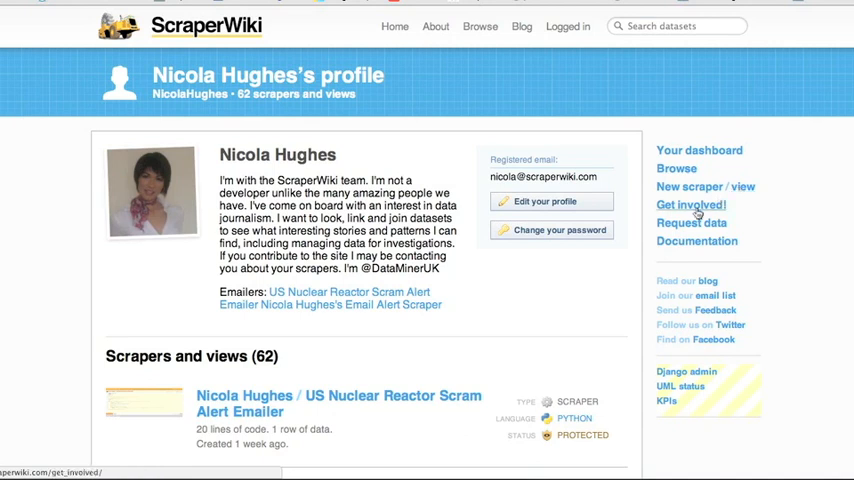
# Step: View the Get involved page of technical and non-technical tasks with completion percentages
pyautogui.click(690, 204)
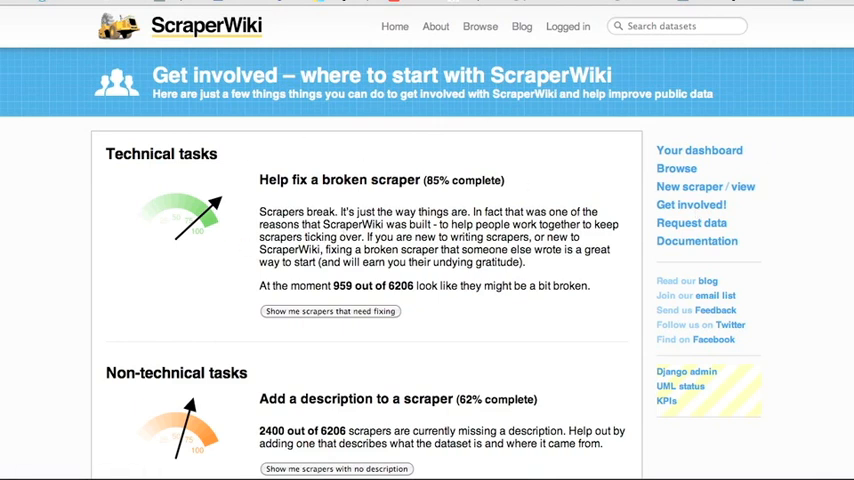
pyautogui.scroll(-3)
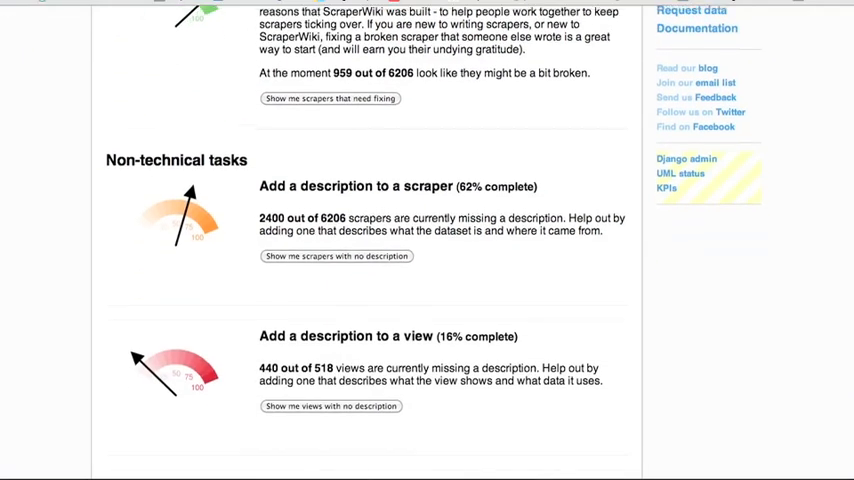
pyautogui.scroll(-3)
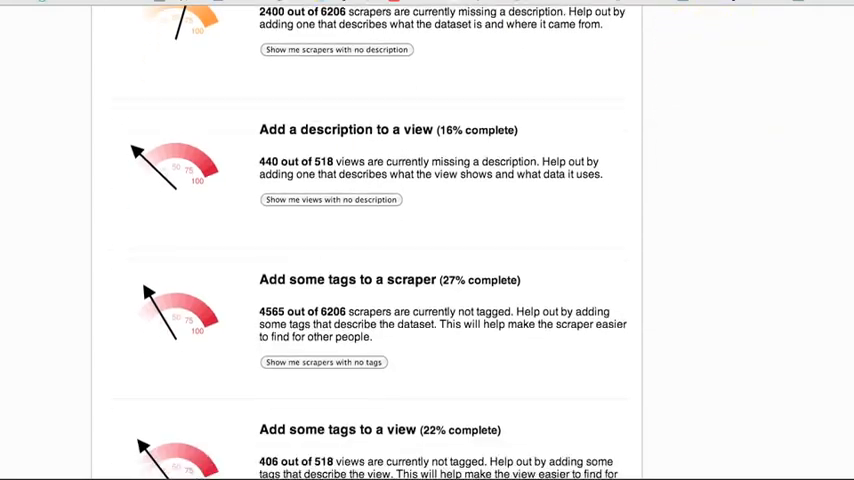
pyautogui.scroll(3)
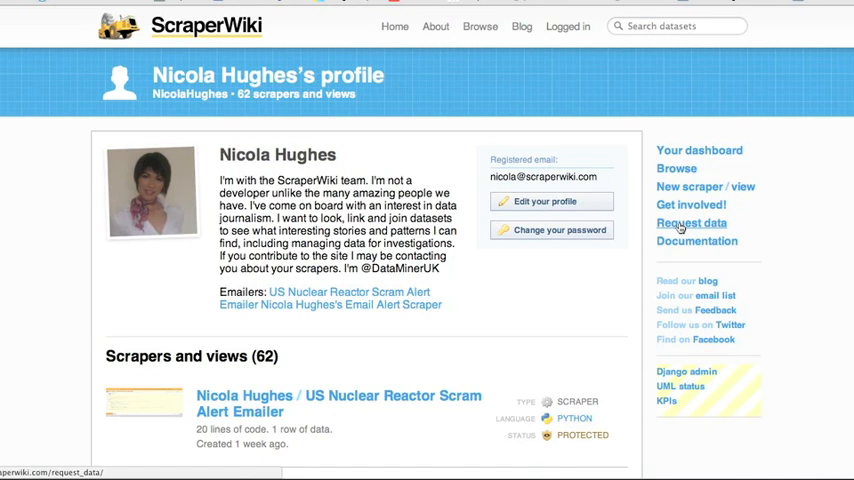
pyautogui.moveTo(680, 228)
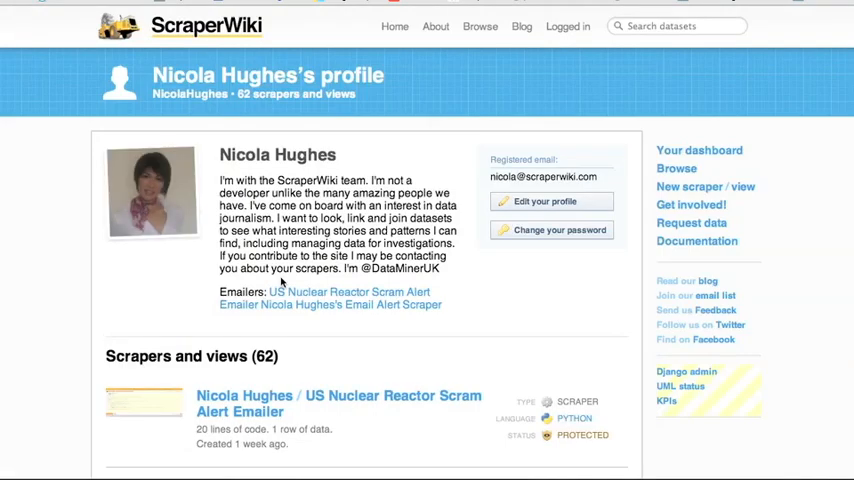
pyautogui.moveTo(768, 300)
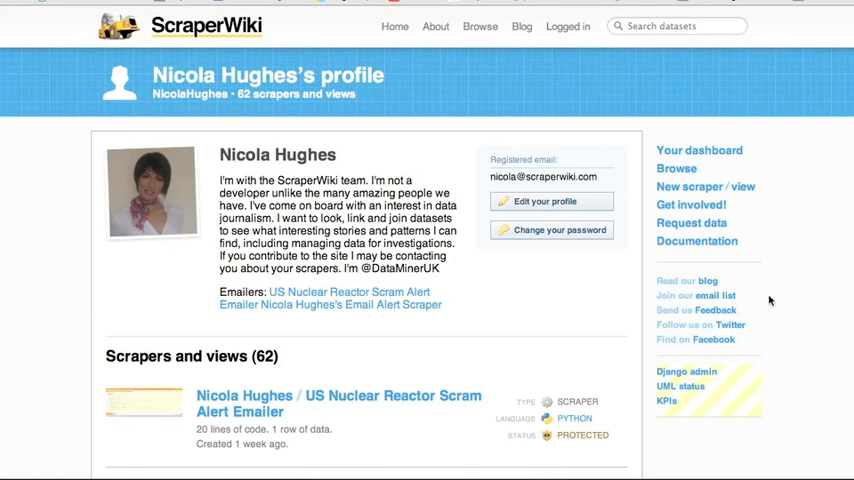
pyautogui.moveTo(788, 348)
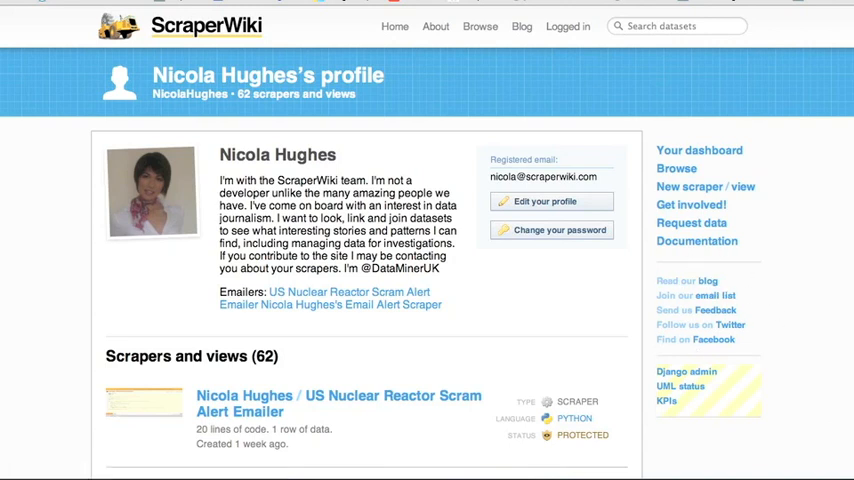
pyautogui.moveTo(724, 298)
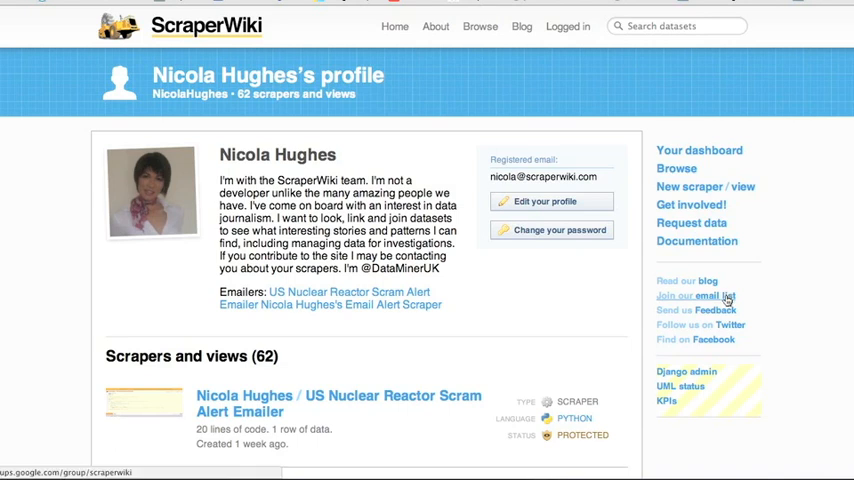
pyautogui.moveTo(722, 312)
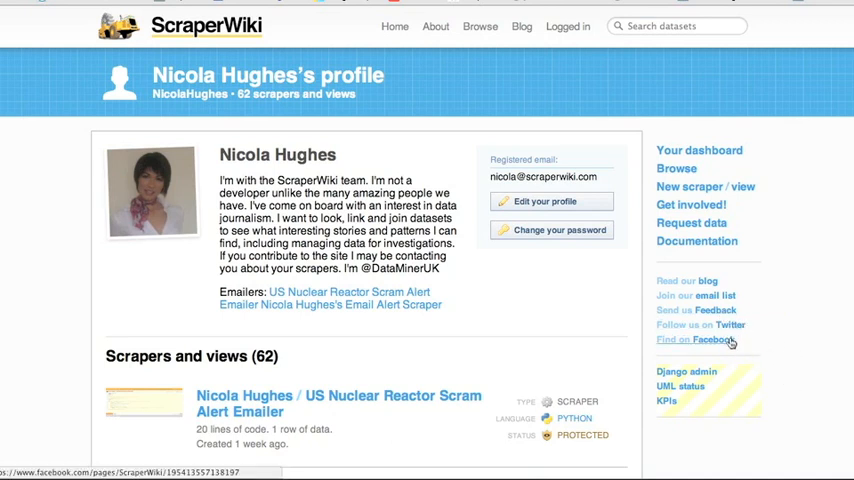
pyautogui.moveTo(732, 342)
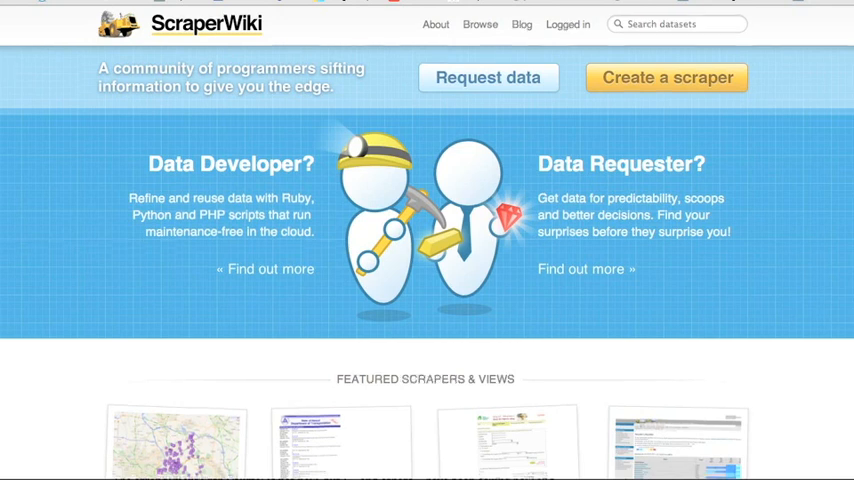
# Step: Scroll the Walsall Food Safety Inspections scraper page with its 220-row data table
pyautogui.scroll(-3)
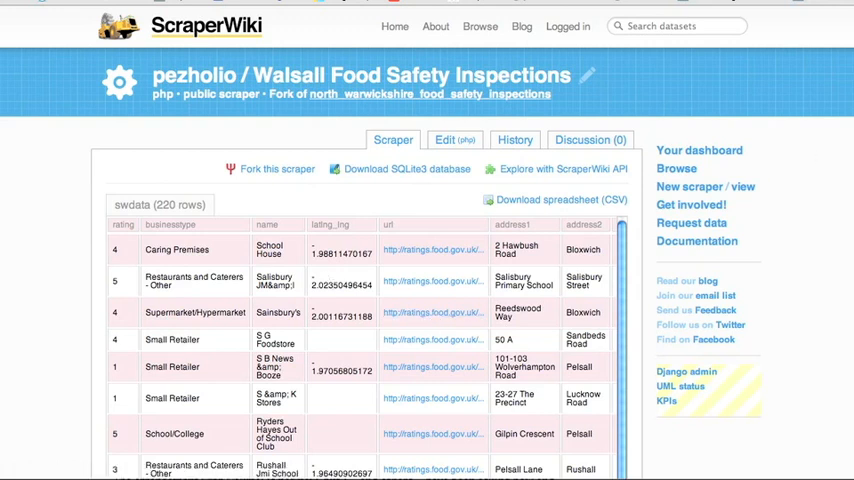
# Step: Reveal the swdata CREATE TABLE schema and review the About, Tags, Contributors and Schedule sections
pyautogui.scroll(-3)
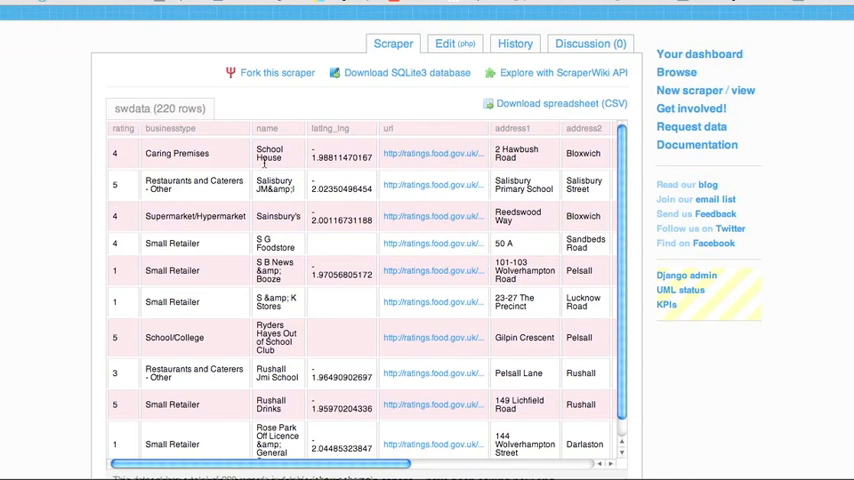
pyautogui.moveTo(412, 264)
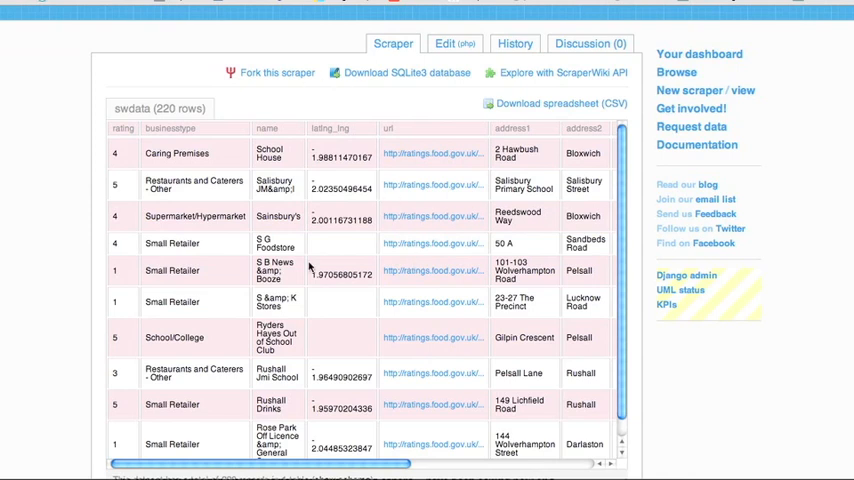
pyautogui.moveTo(310, 268)
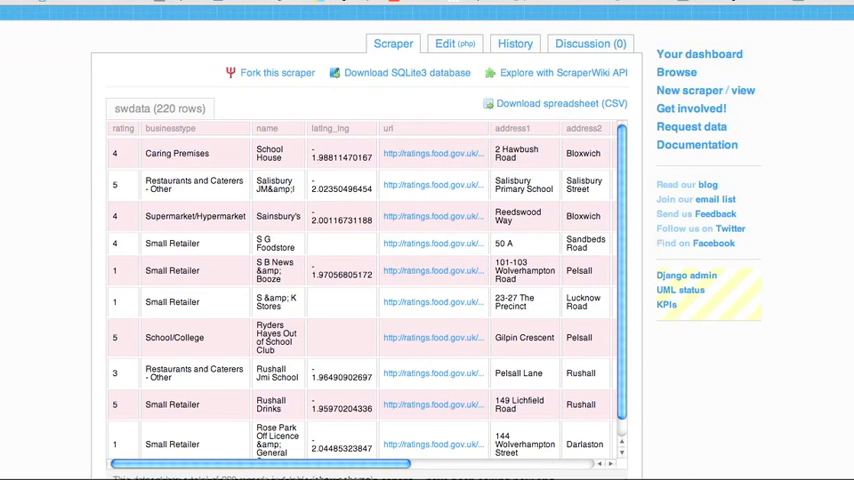
pyautogui.scroll(-3)
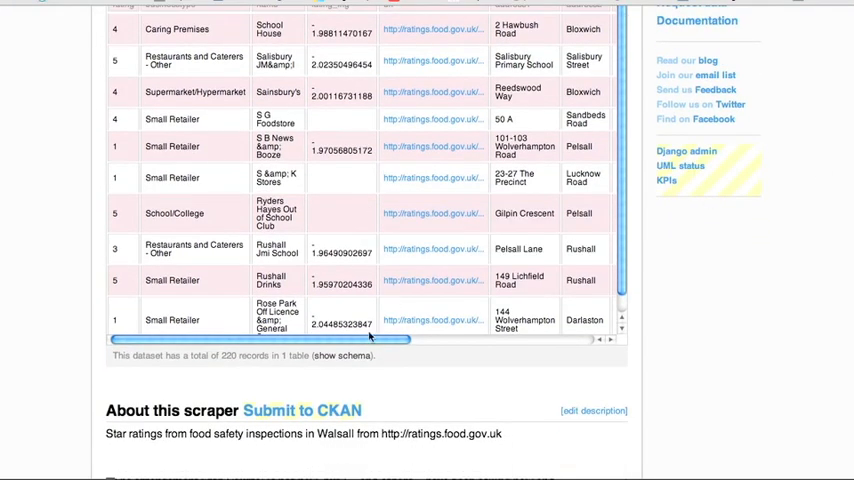
pyautogui.click(344, 356)
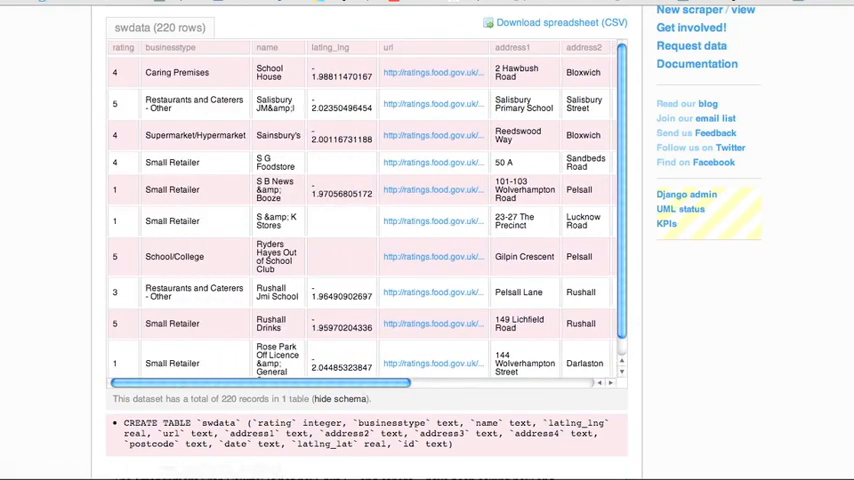
pyautogui.scroll(-3)
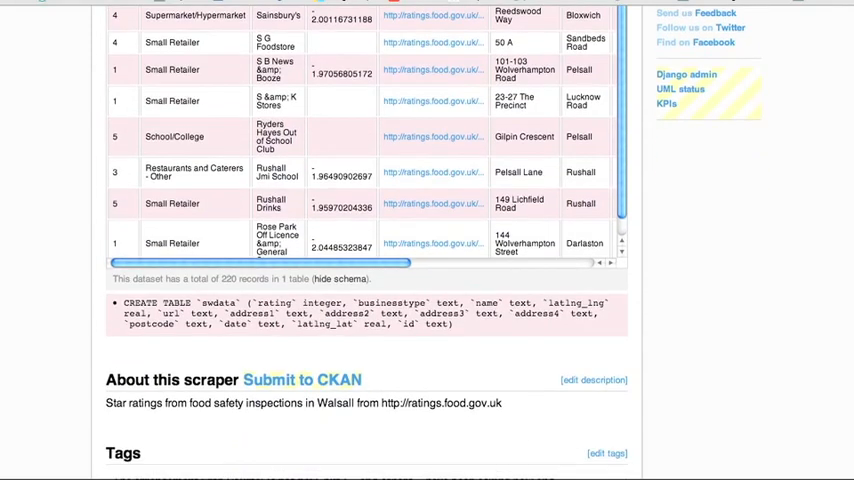
pyautogui.moveTo(604, 356)
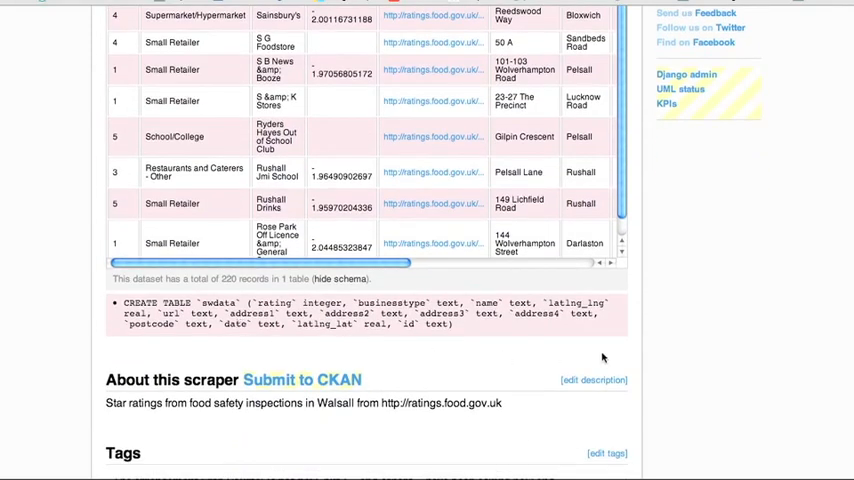
pyautogui.scroll(-3)
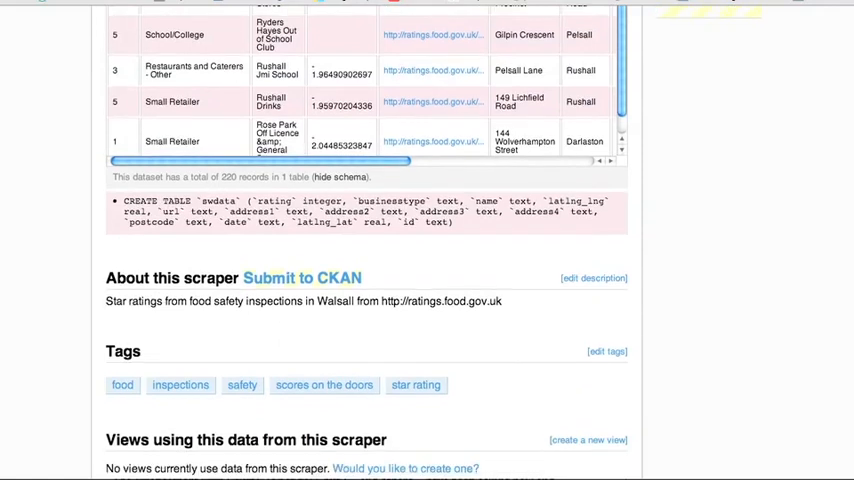
pyautogui.scroll(-3)
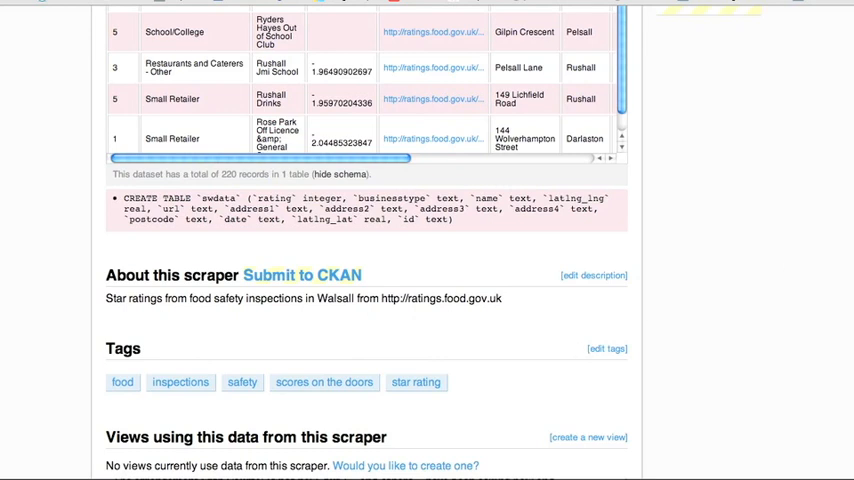
pyautogui.scroll(-3)
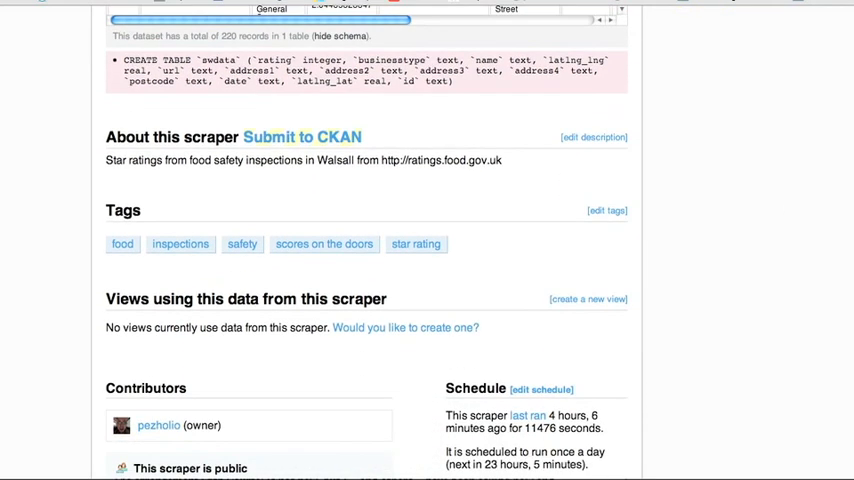
pyautogui.moveTo(378, 336)
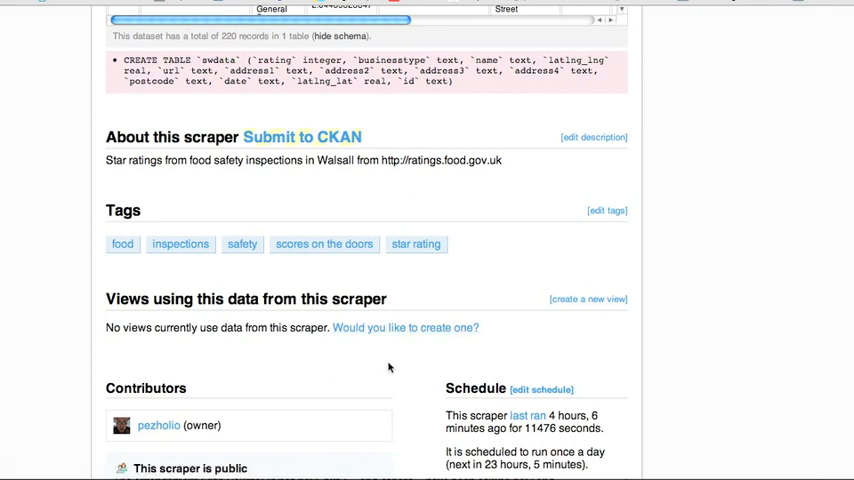
pyautogui.scroll(-3)
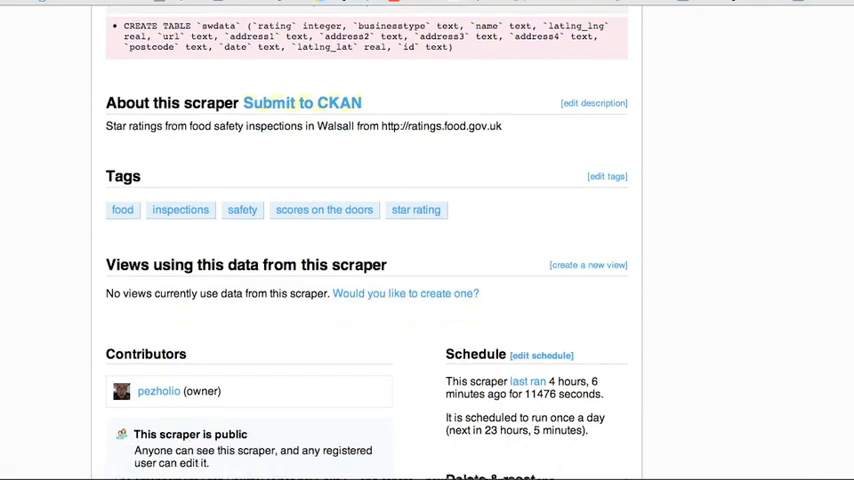
pyautogui.scroll(-3)
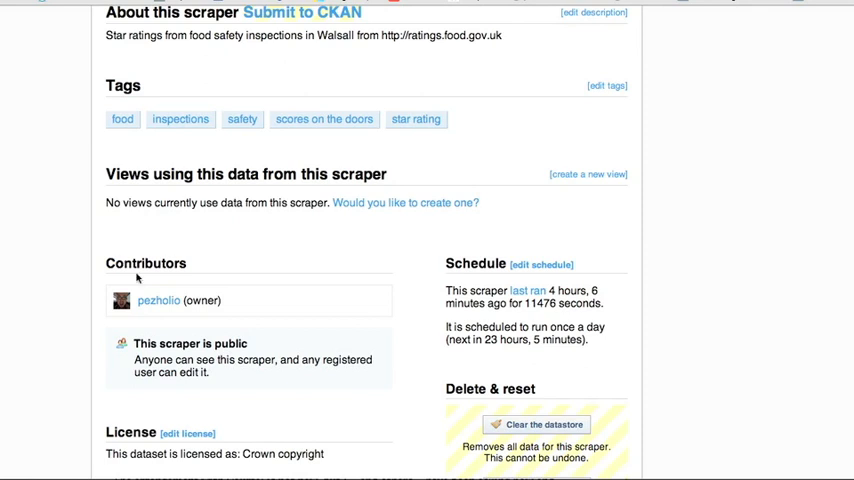
pyautogui.moveTo(150, 306)
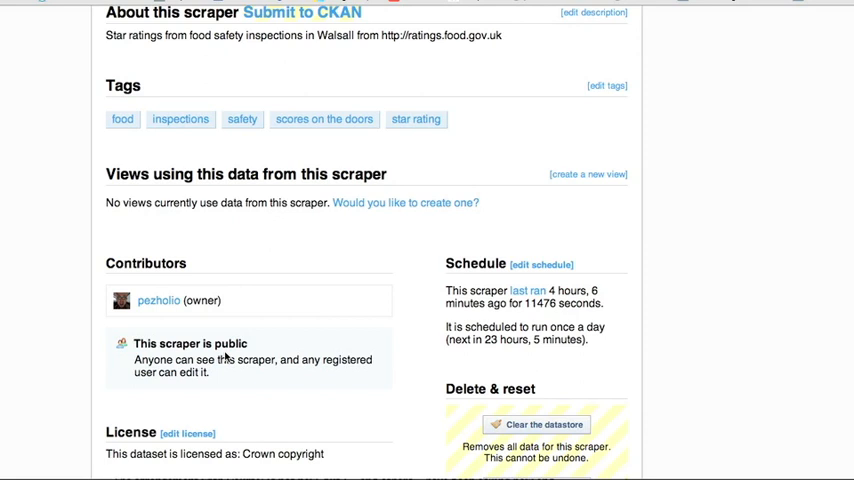
pyautogui.moveTo(466, 280)
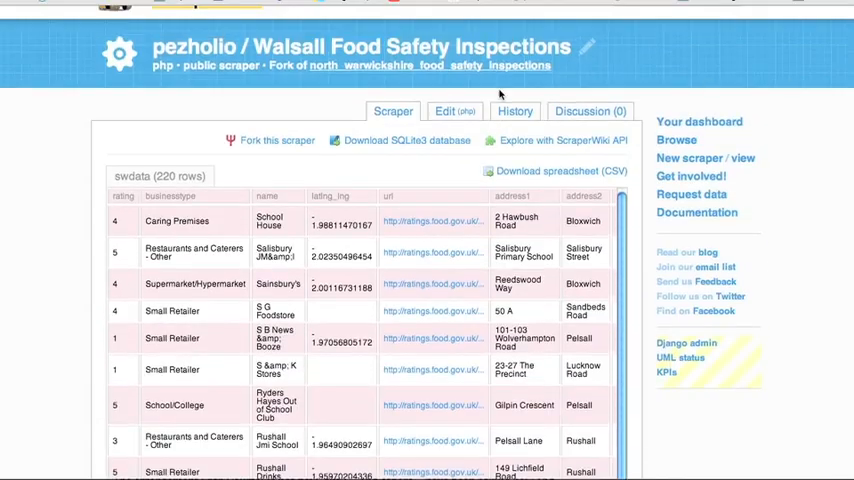
pyautogui.click(454, 112)
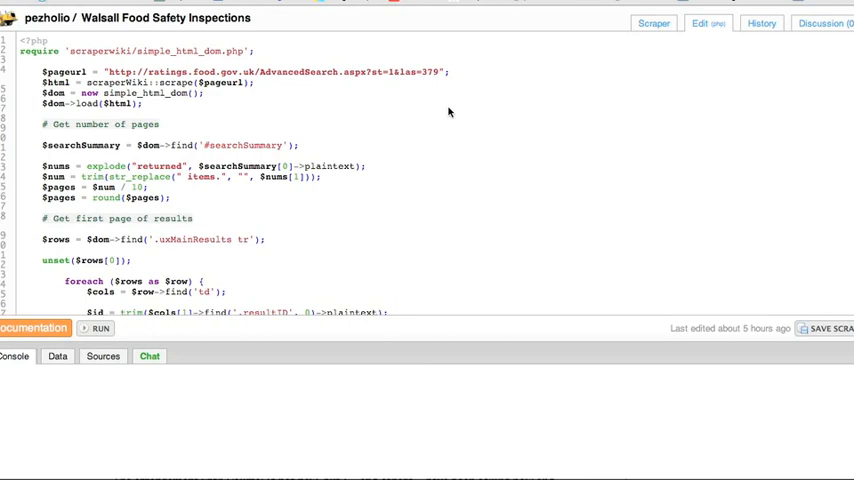
pyautogui.moveTo(304, 164)
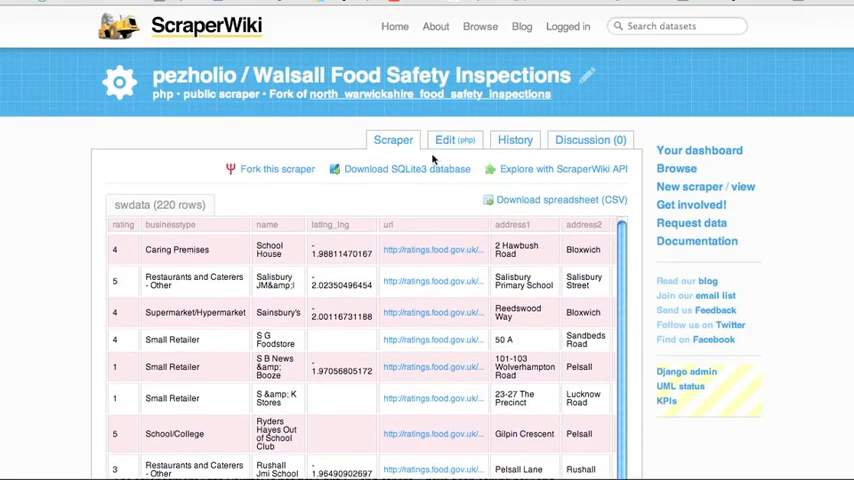
pyautogui.click(444, 140)
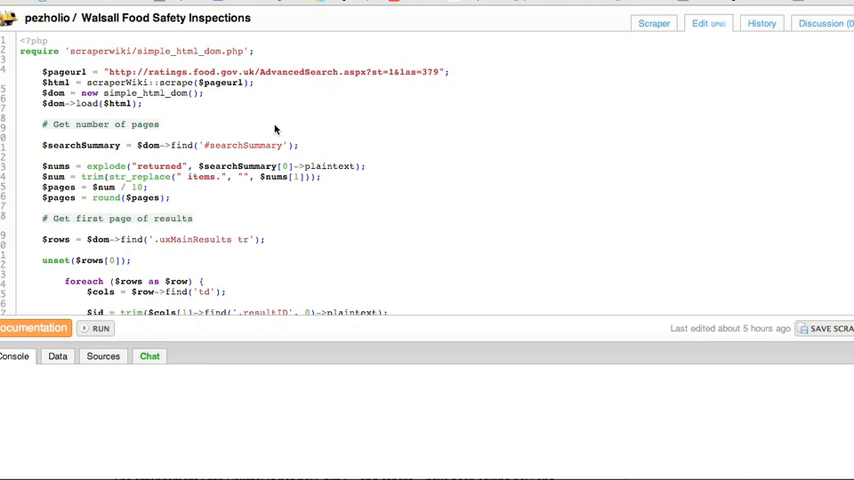
pyautogui.moveTo(242, 264)
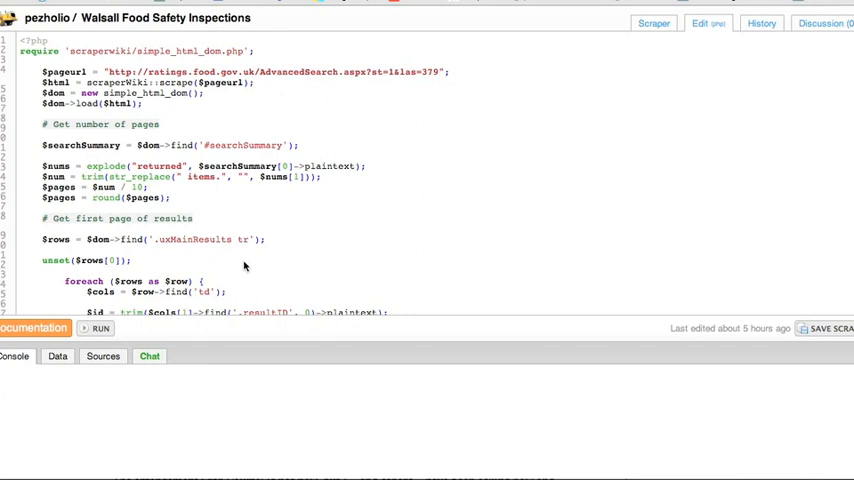
pyautogui.moveTo(444, 202)
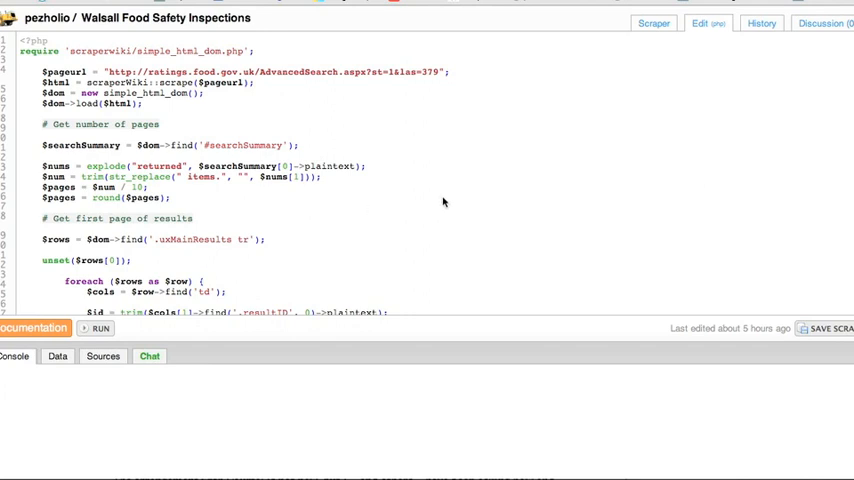
pyautogui.moveTo(616, 48)
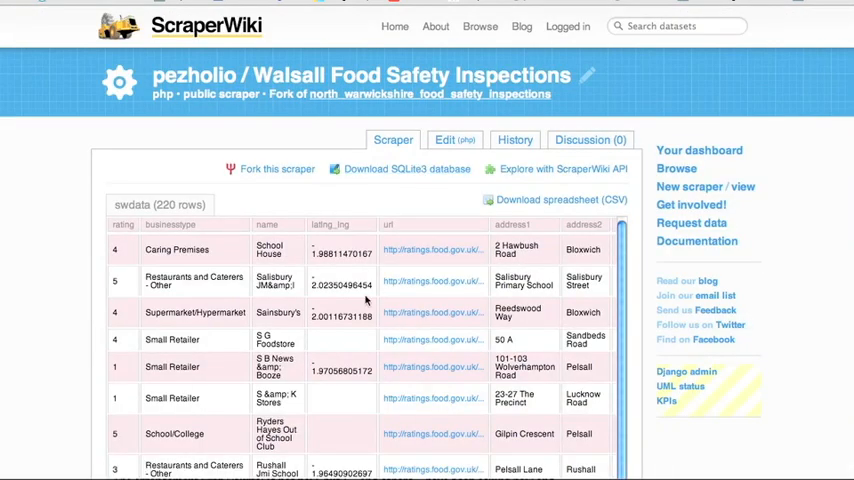
pyautogui.moveTo(282, 168)
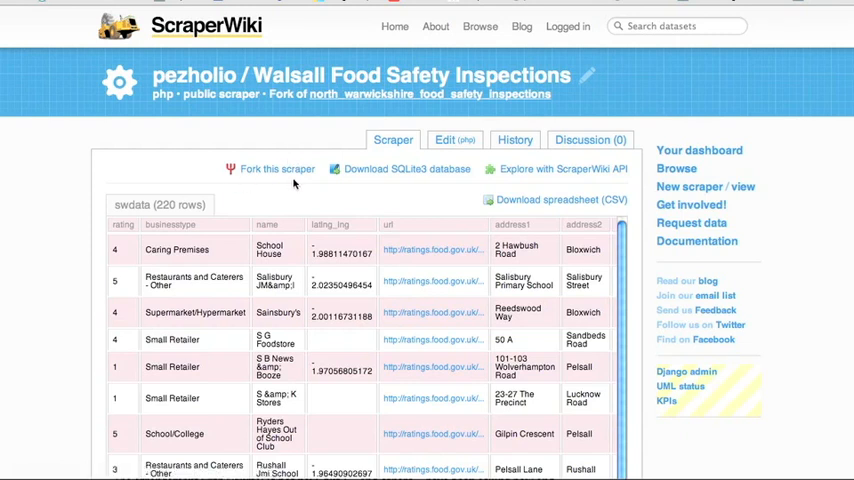
pyautogui.moveTo(294, 176)
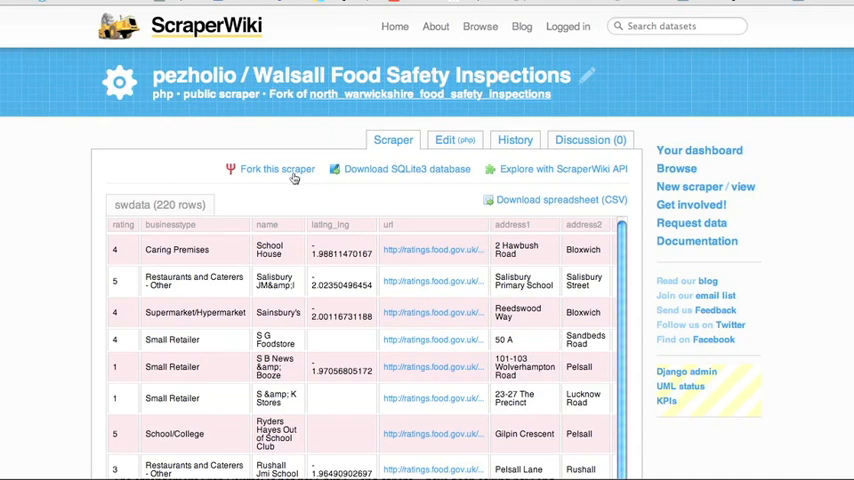
pyautogui.moveTo(276, 168)
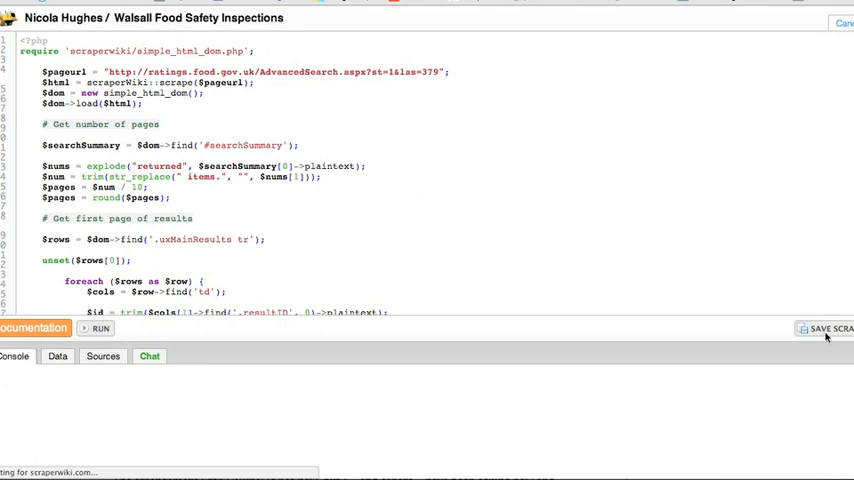
pyautogui.moveTo(820, 332)
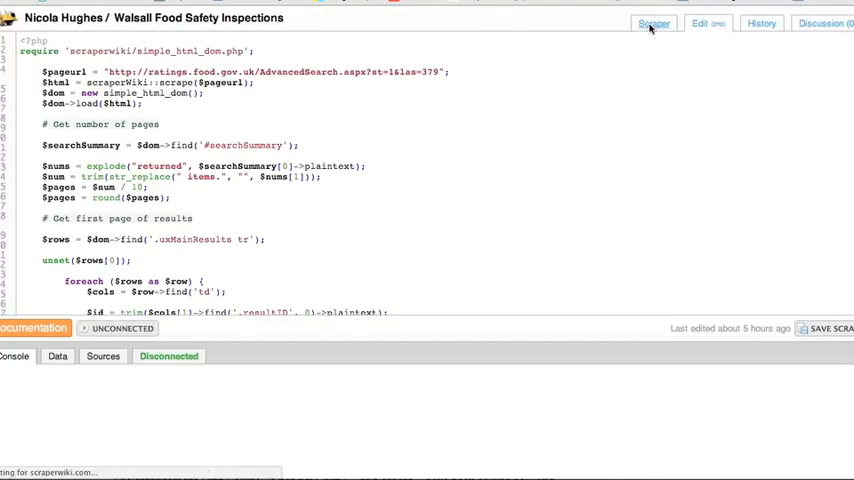
pyautogui.click(652, 22)
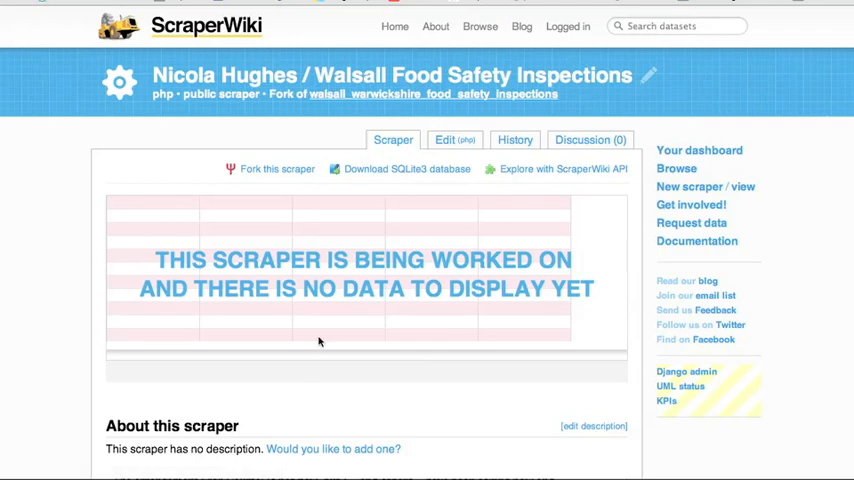
pyautogui.moveTo(444, 200)
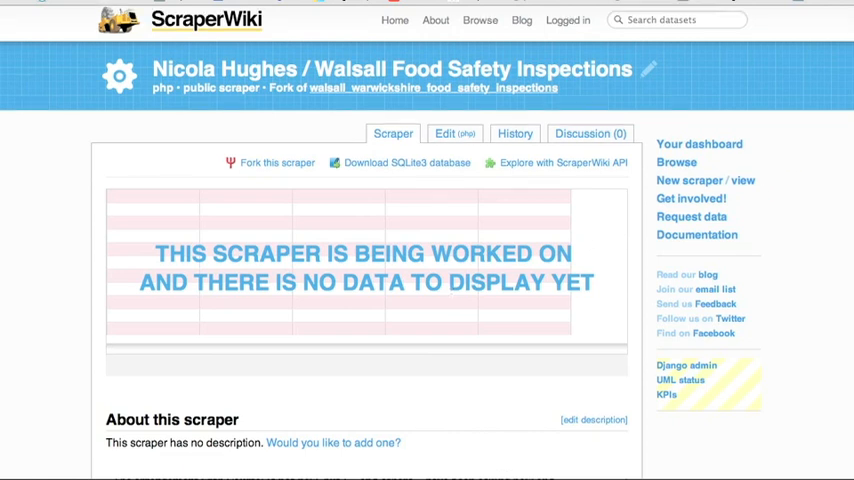
pyautogui.scroll(-3)
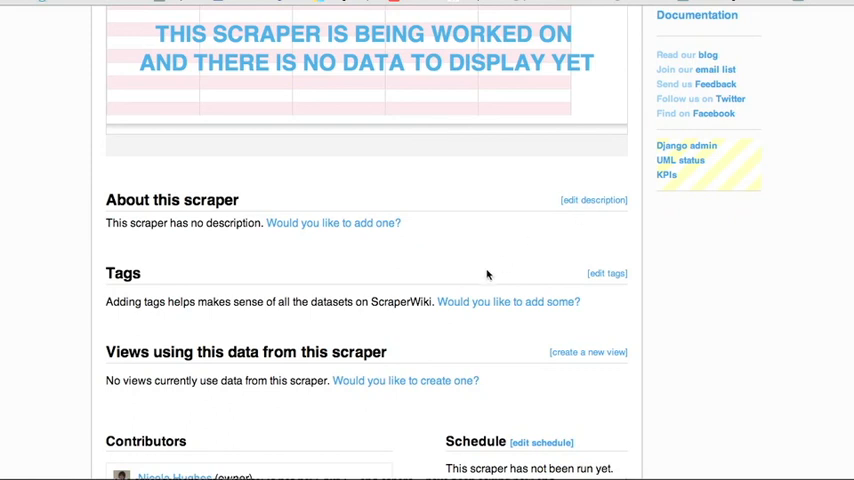
pyautogui.scroll(-3)
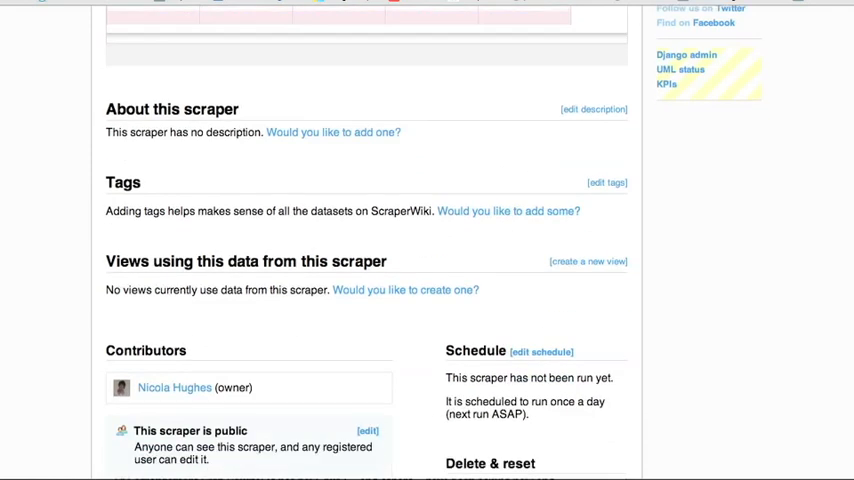
pyautogui.scroll(-3)
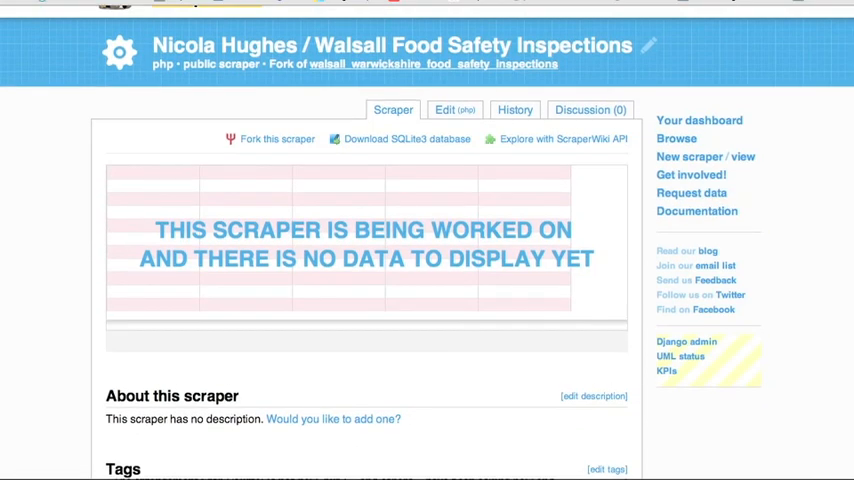
pyautogui.click(448, 110)
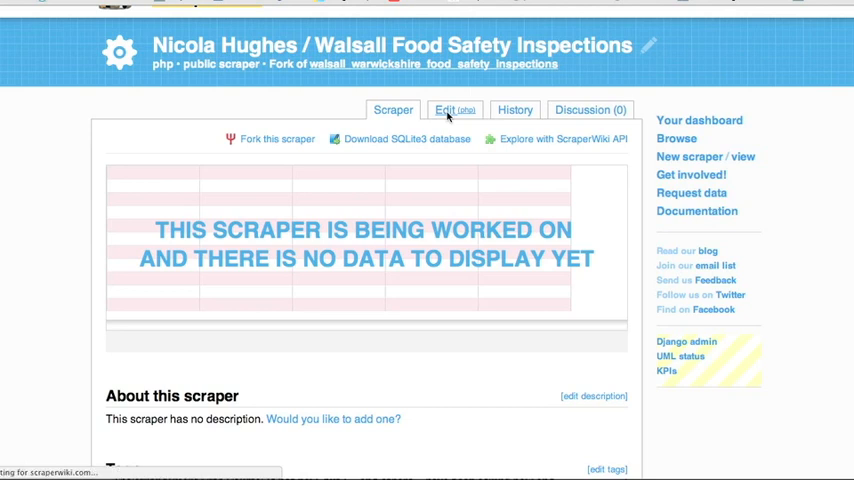
# Step: Run the Walsall scraper from its code editor and view the scraped rows in the Data tab
pyautogui.click(452, 108)
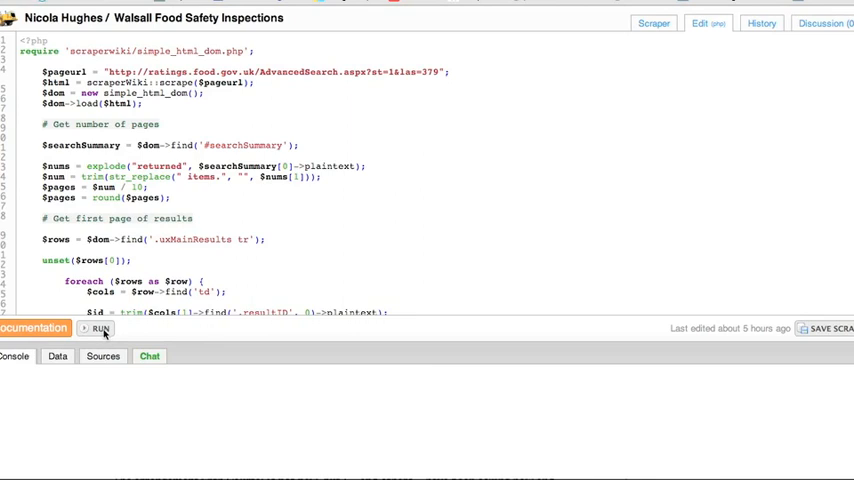
pyautogui.click(100, 328)
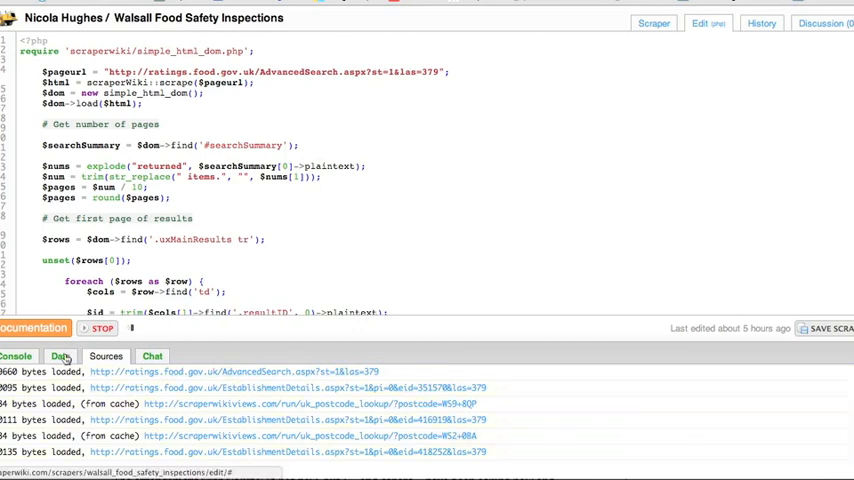
pyautogui.click(58, 356)
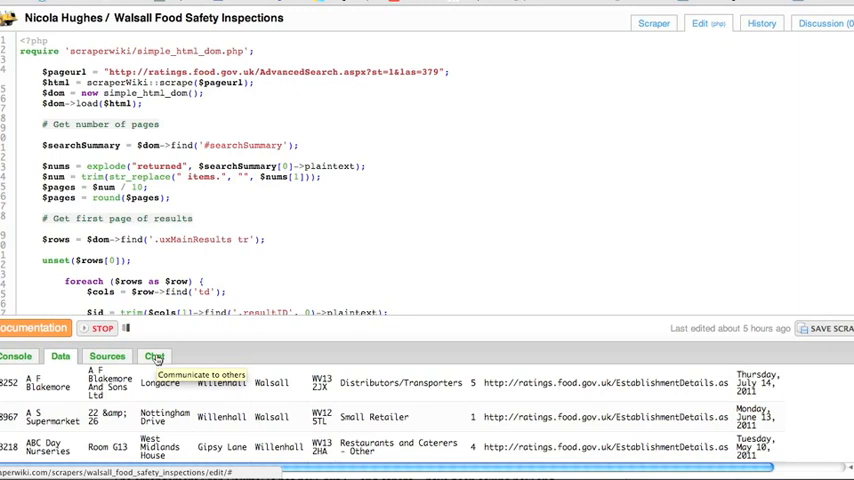
pyautogui.scroll(-3)
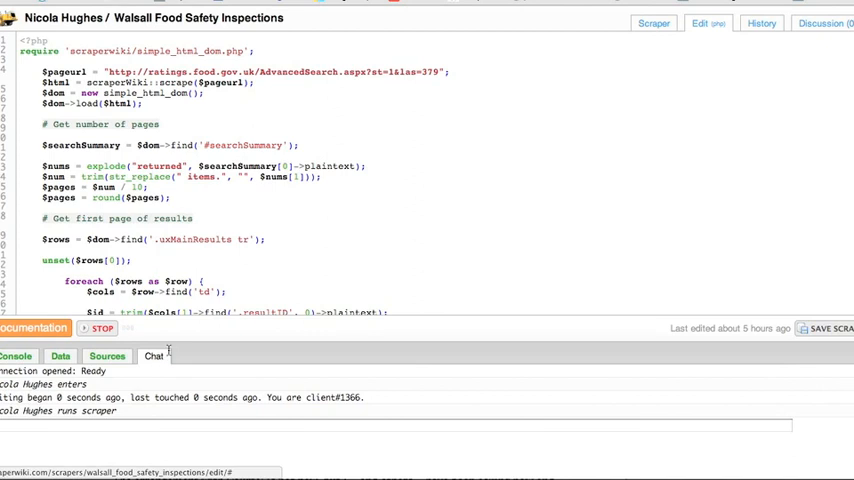
# Step: Show the scraped Aldridge inspection records in the Data tab, then return to the scraper overview with 133 rows
pyautogui.click(760, 20)
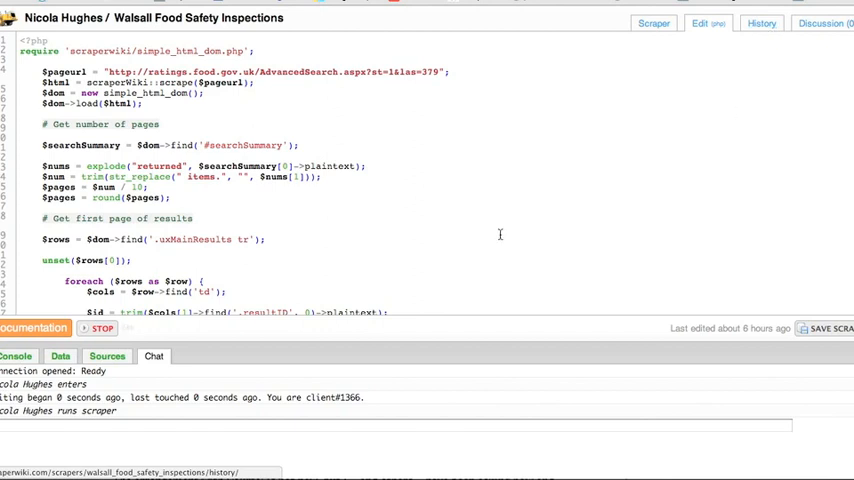
pyautogui.moveTo(640, 308)
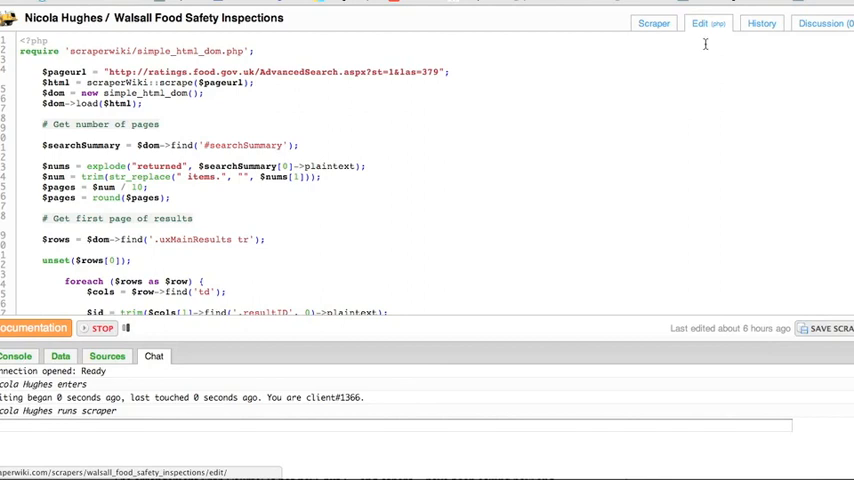
pyautogui.moveTo(674, 152)
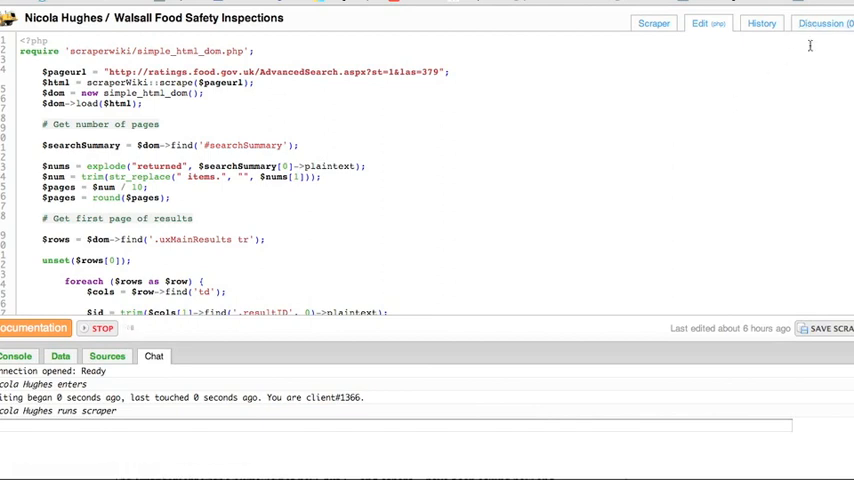
pyautogui.moveTo(560, 98)
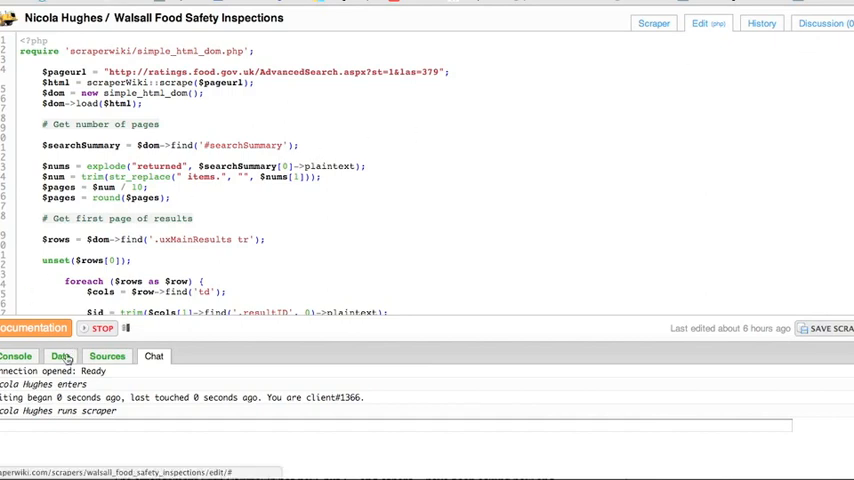
pyautogui.click(58, 356)
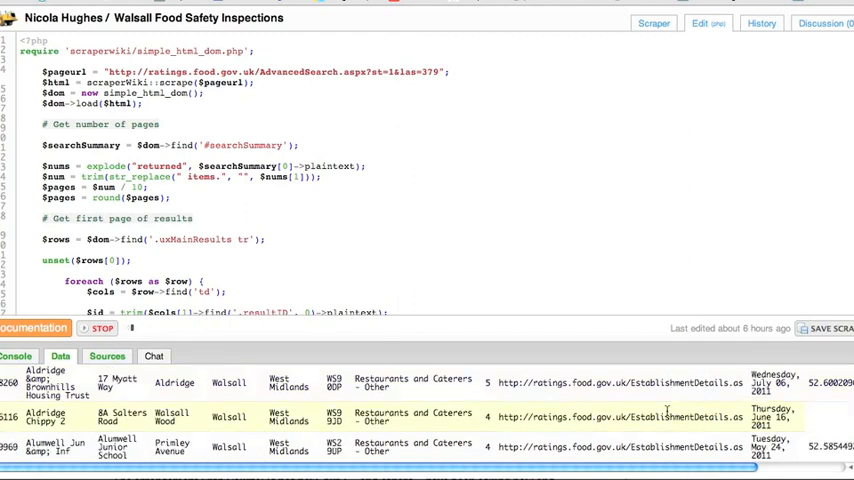
pyautogui.click(100, 328)
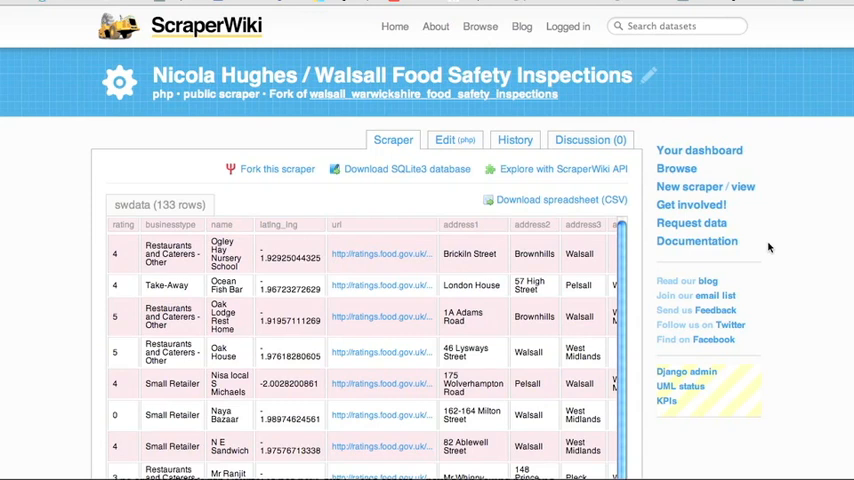
pyautogui.moveTo(594, 200)
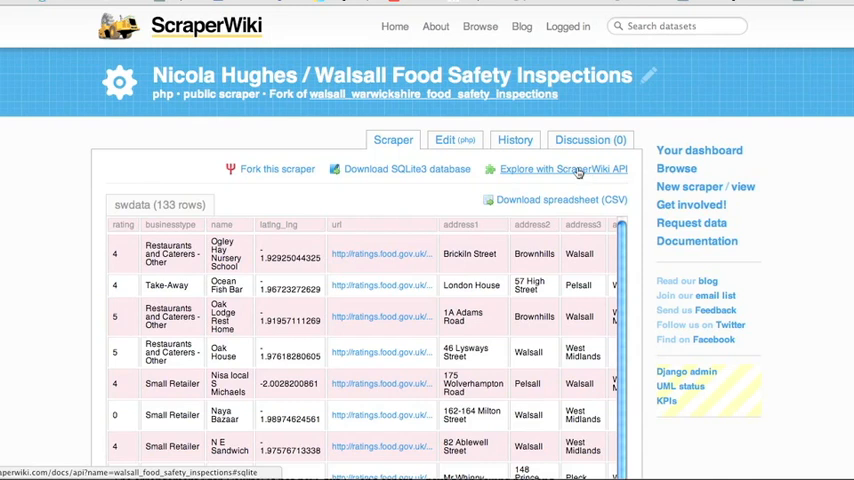
pyautogui.moveTo(448, 180)
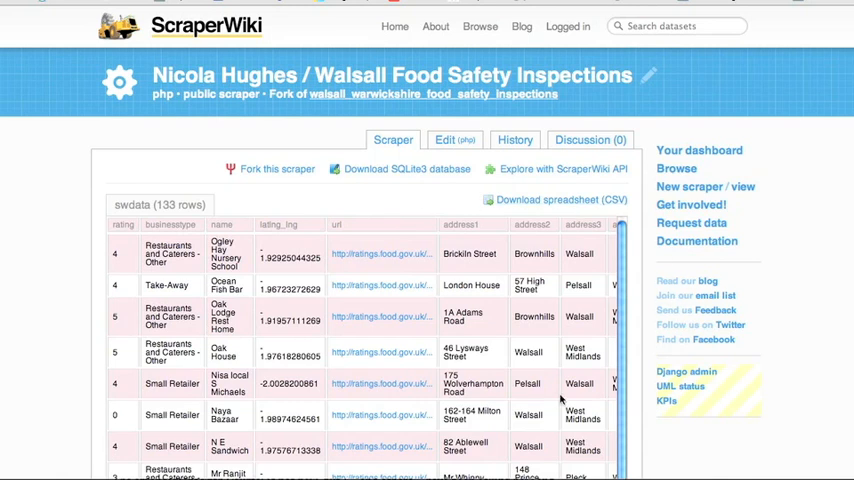
pyautogui.moveTo(428, 278)
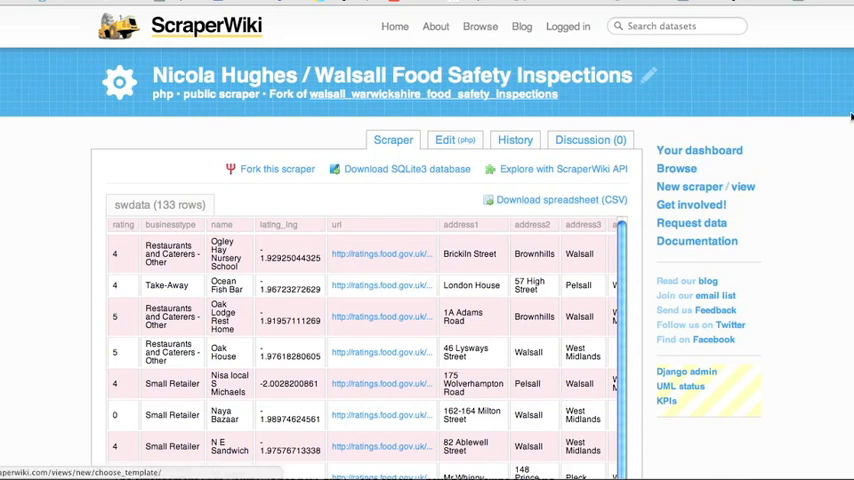
# Step: Scroll down the scraper overview past the swdata table to the ownership and schedule settings
pyautogui.scroll(-3)
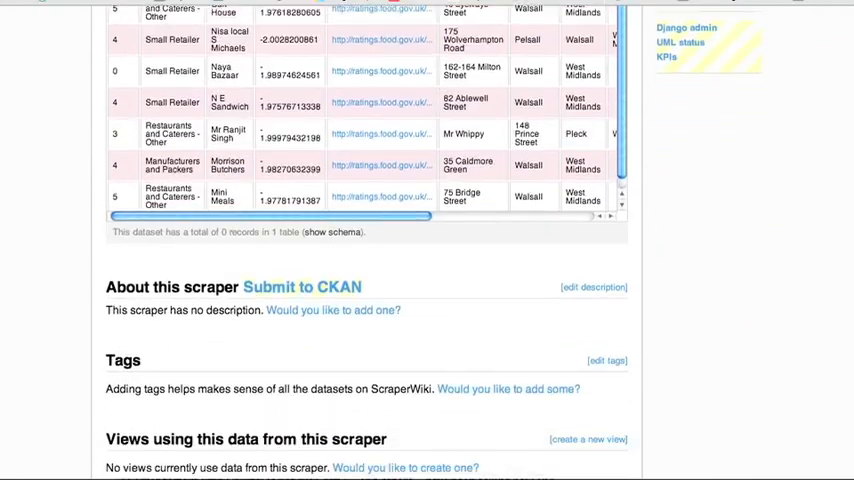
pyautogui.scroll(-3)
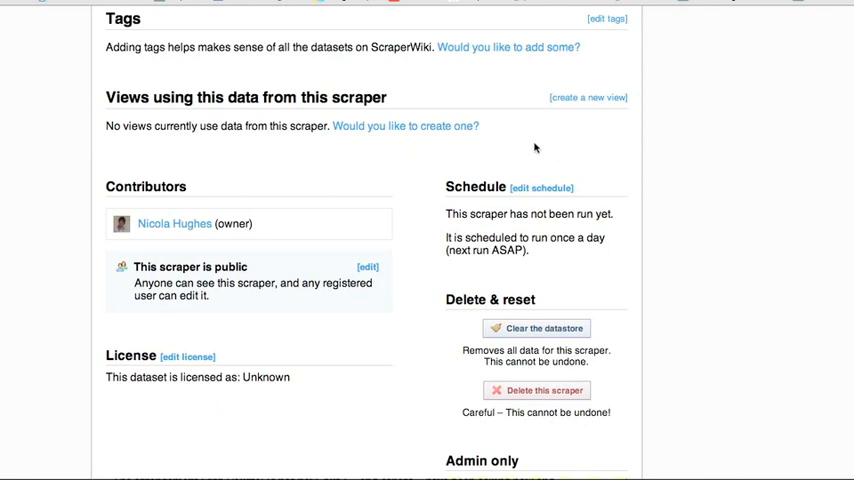
# Step: Change the scraper's run schedule to 'never' and save it
pyautogui.click(540, 188)
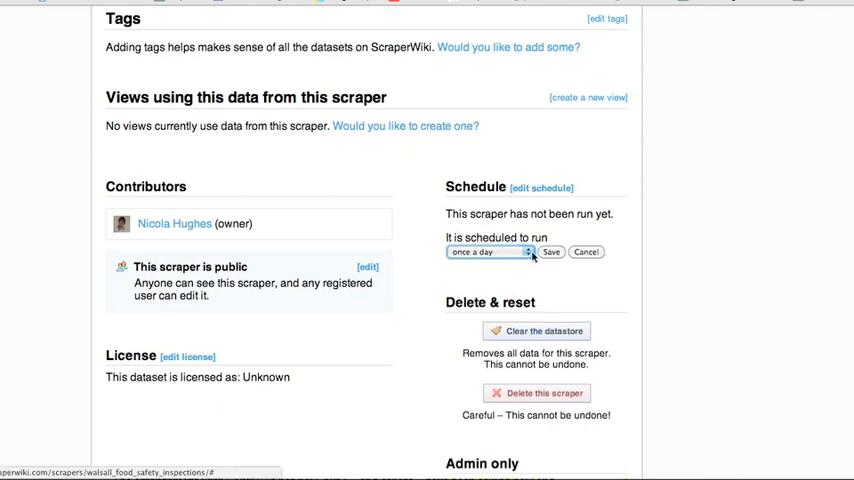
pyautogui.click(488, 252)
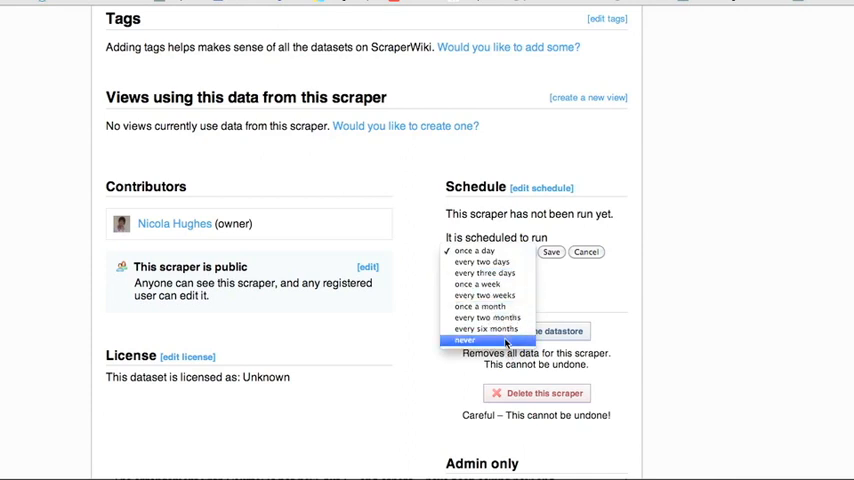
pyautogui.click(470, 250)
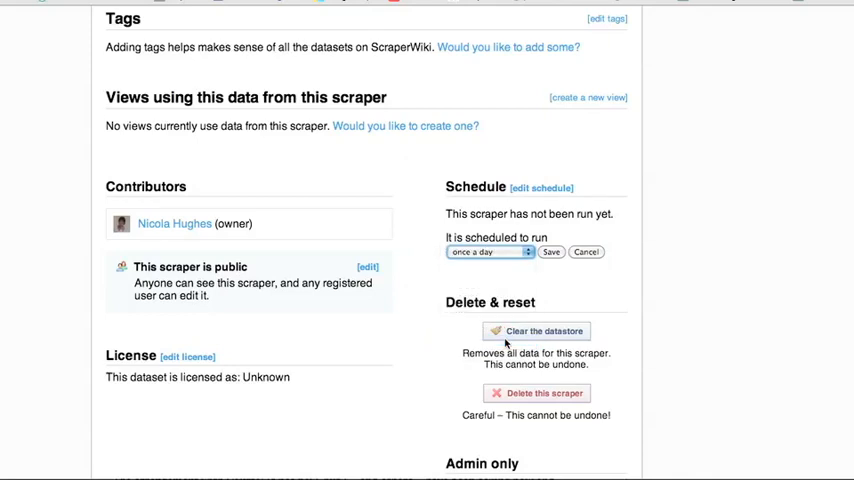
pyautogui.click(488, 252)
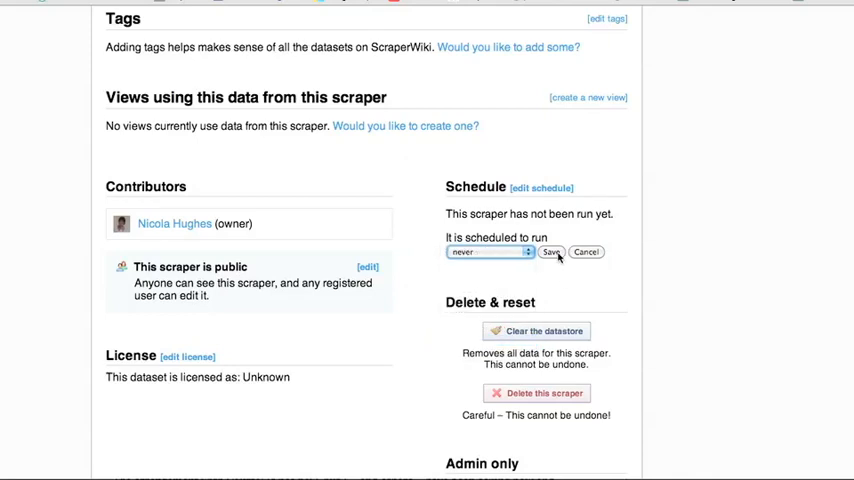
pyautogui.click(552, 252)
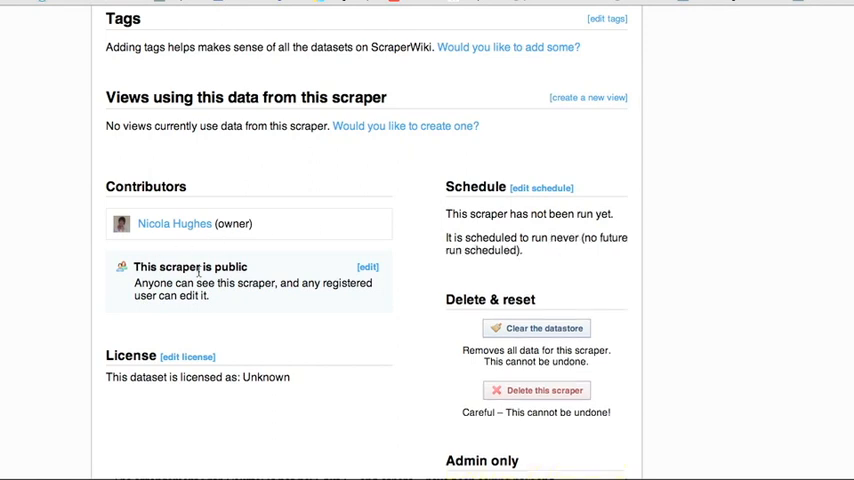
pyautogui.moveTo(358, 288)
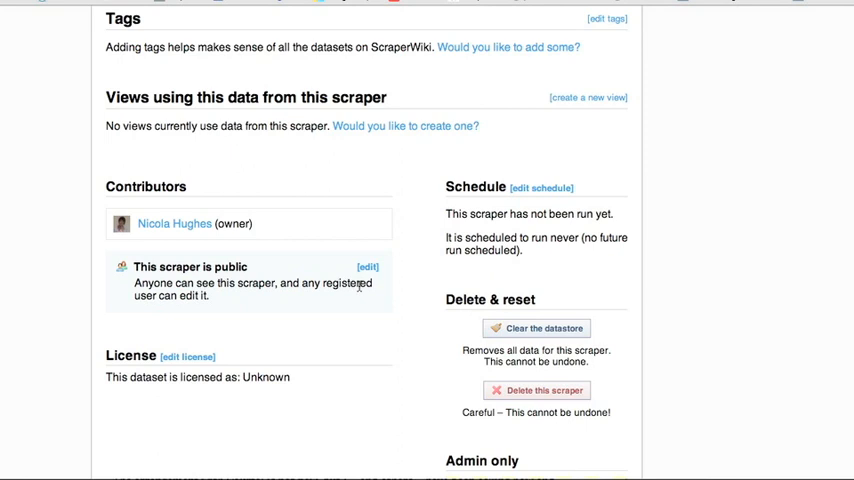
# Step: Make the scraper protected so only chosen contributors can edit it
pyautogui.click(366, 266)
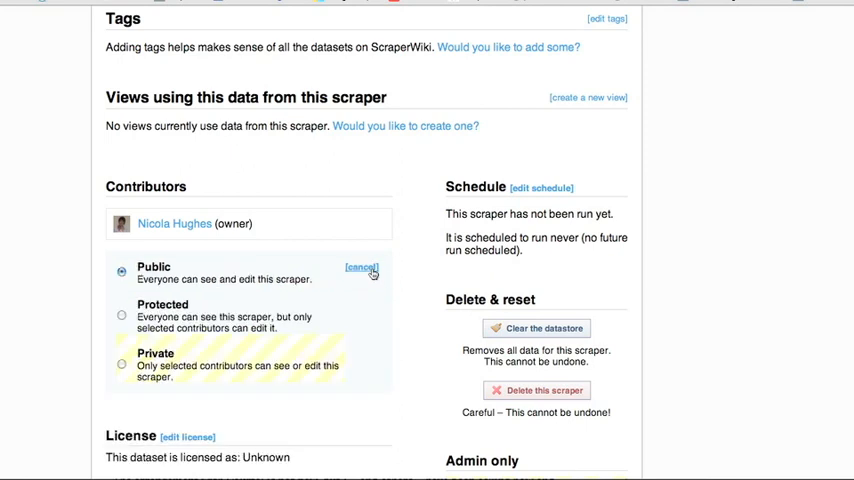
pyautogui.click(118, 314)
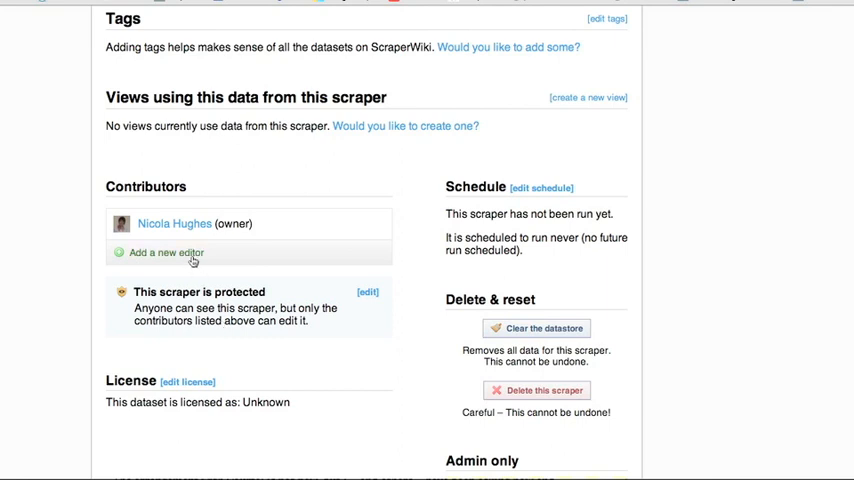
# Step: Add the user 'ross' as a new editor of the scraper
pyautogui.click(166, 252)
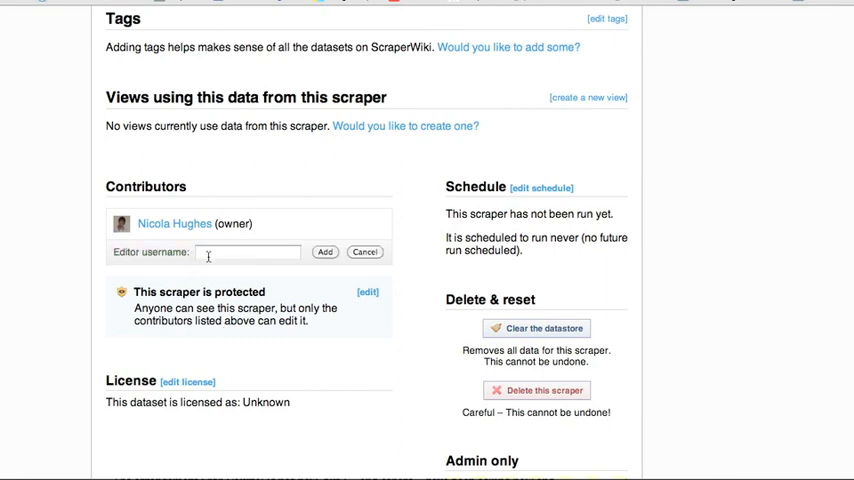
pyautogui.write('r')
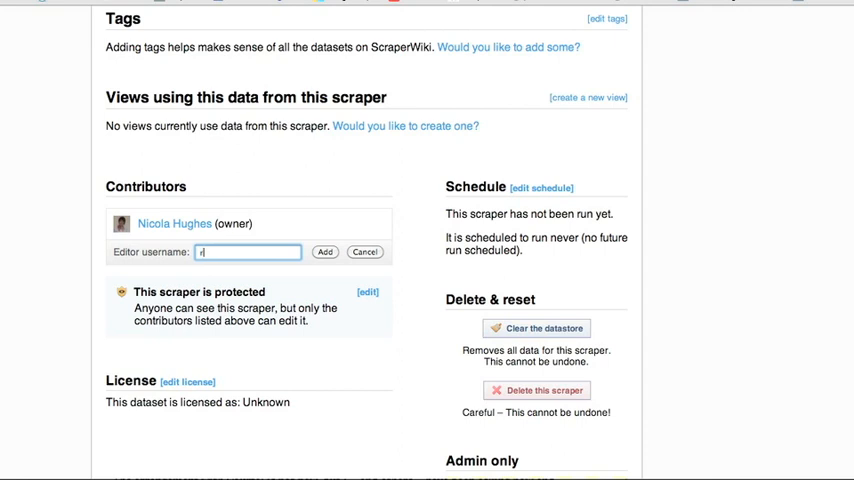
pyautogui.write('ross')
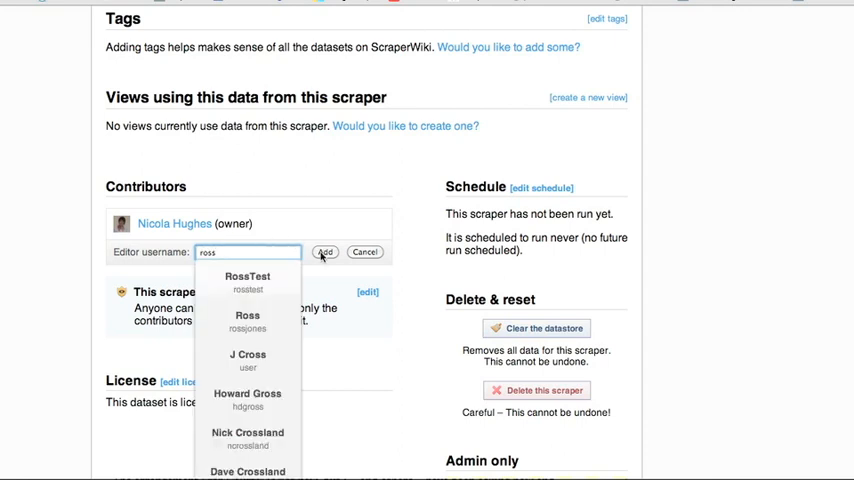
pyautogui.click(324, 252)
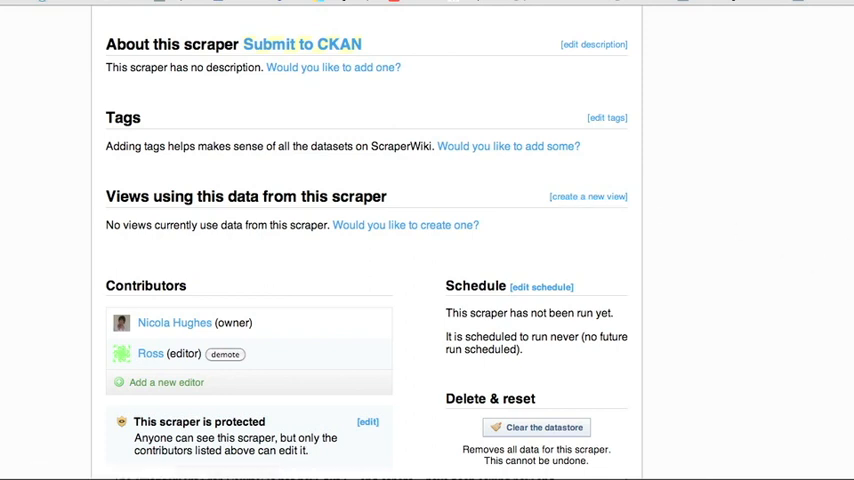
# Step: Clear the scraper's datastore from the Delete & reset section, confirming removal of all data and metadata
pyautogui.scroll(3)
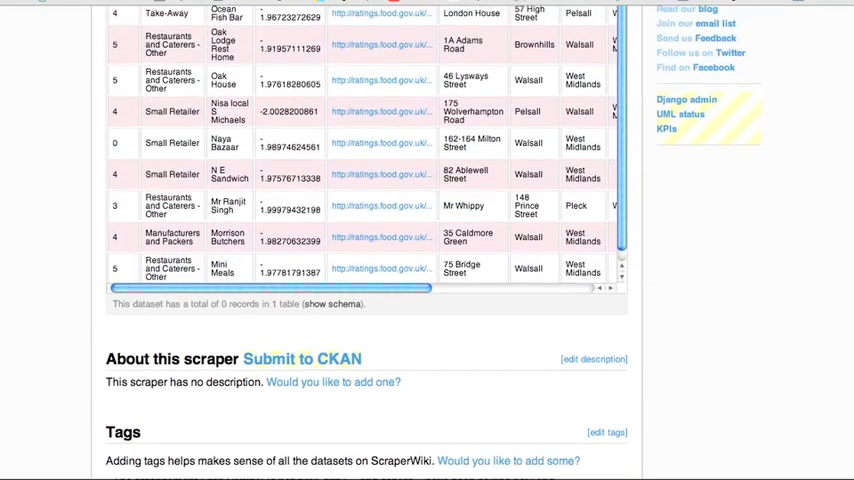
pyautogui.scroll(3)
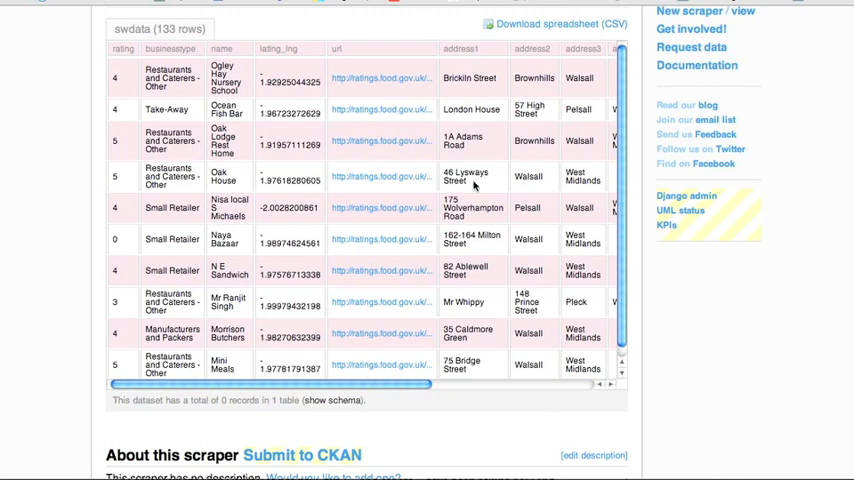
pyautogui.scroll(-3)
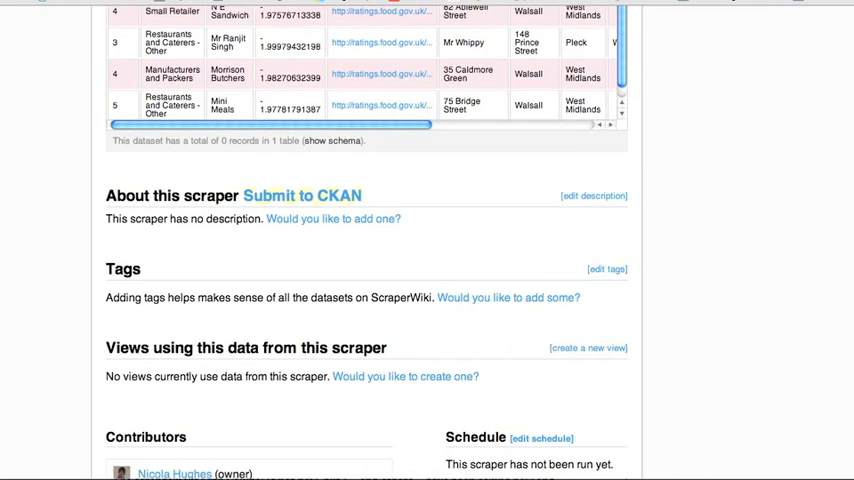
pyautogui.moveTo(562, 112)
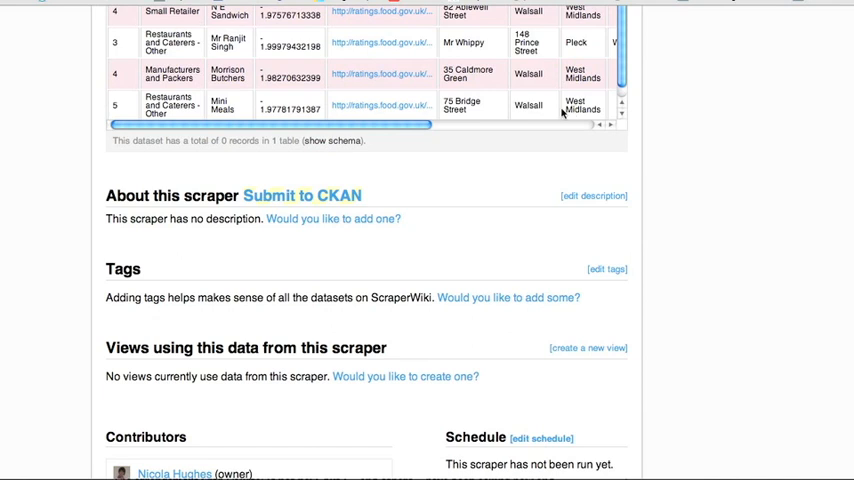
pyautogui.scroll(-3)
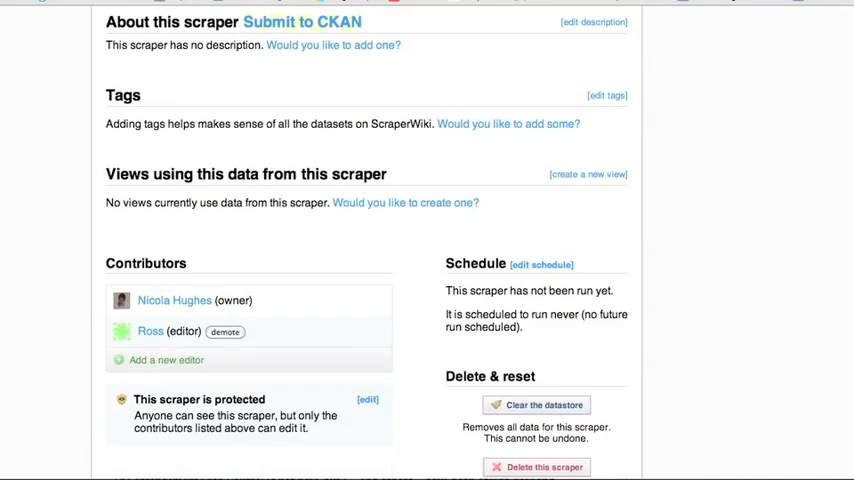
pyautogui.scroll(-3)
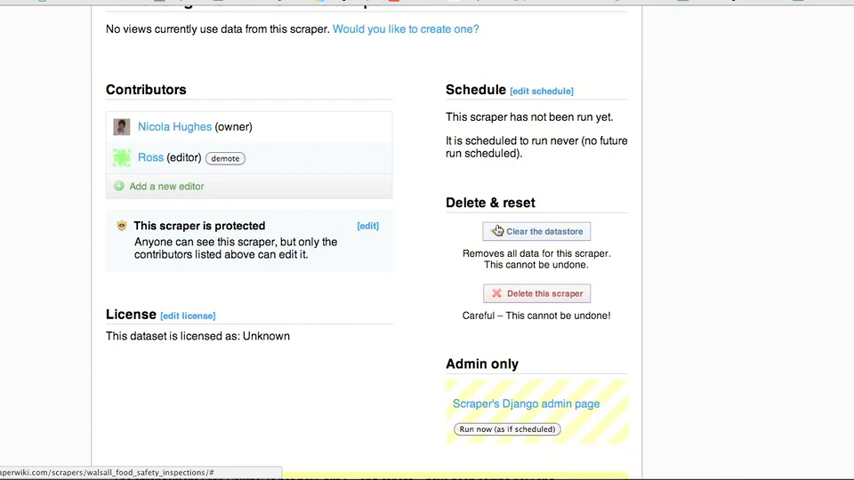
pyautogui.click(536, 232)
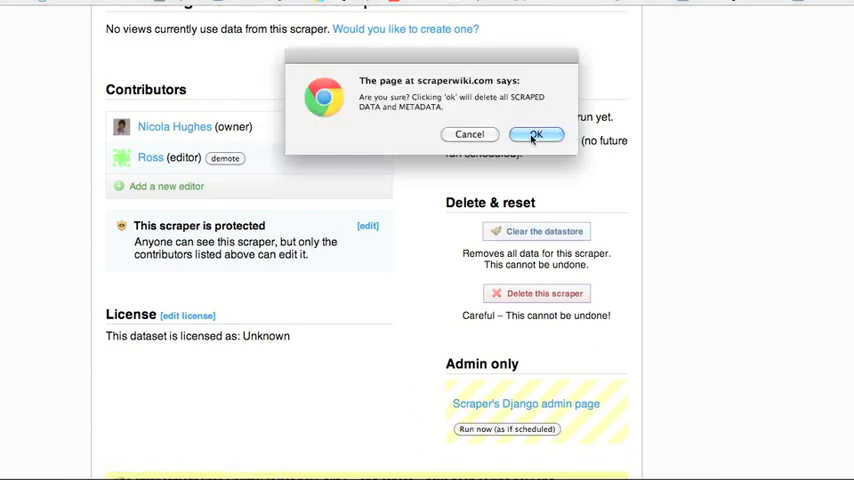
pyautogui.click(536, 134)
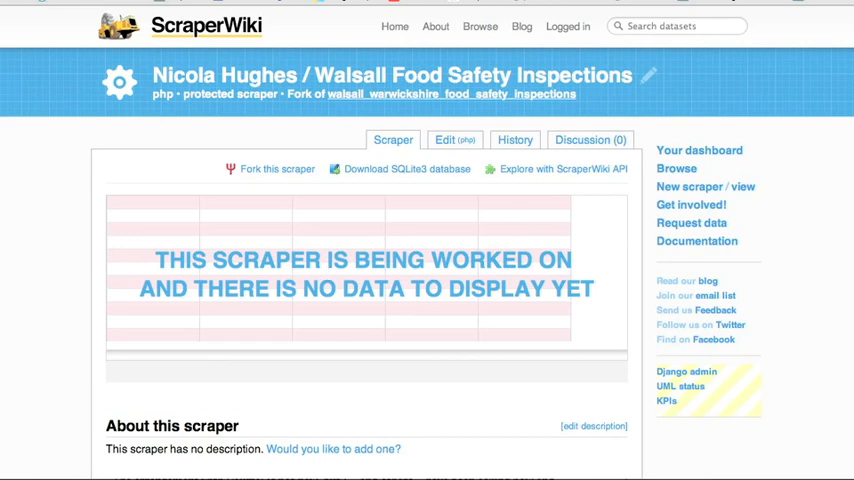
pyautogui.scroll(-3)
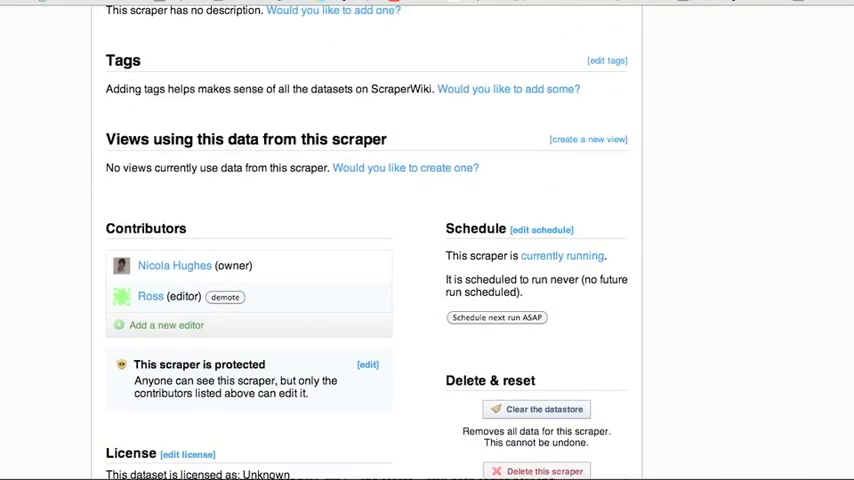
pyautogui.scroll(-3)
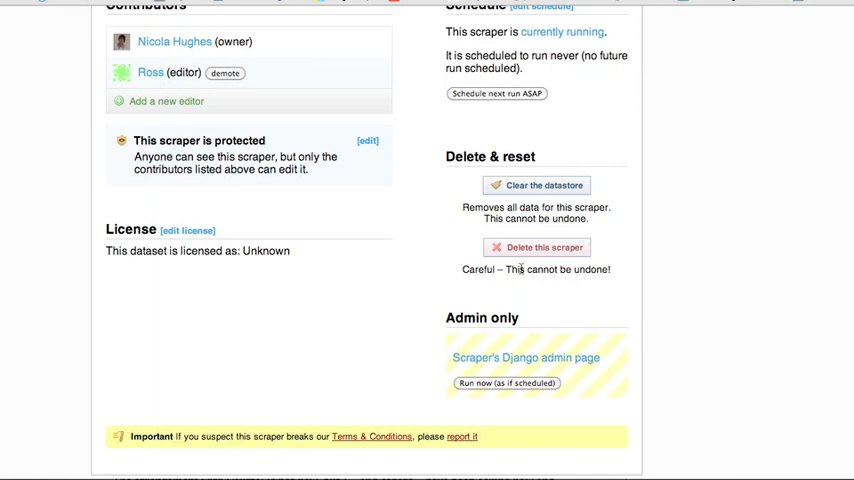
pyautogui.moveTo(524, 252)
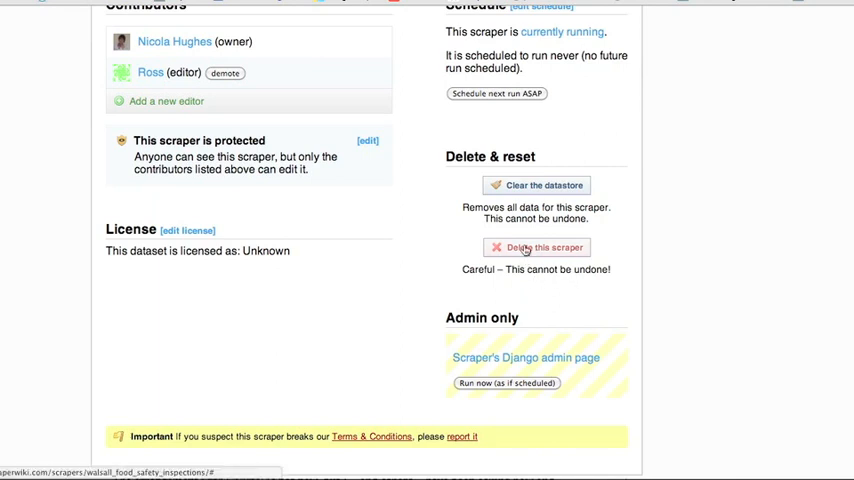
# Step: Delete the entire Walsall scraper and its data, confirming in the browser dialog
pyautogui.click(536, 246)
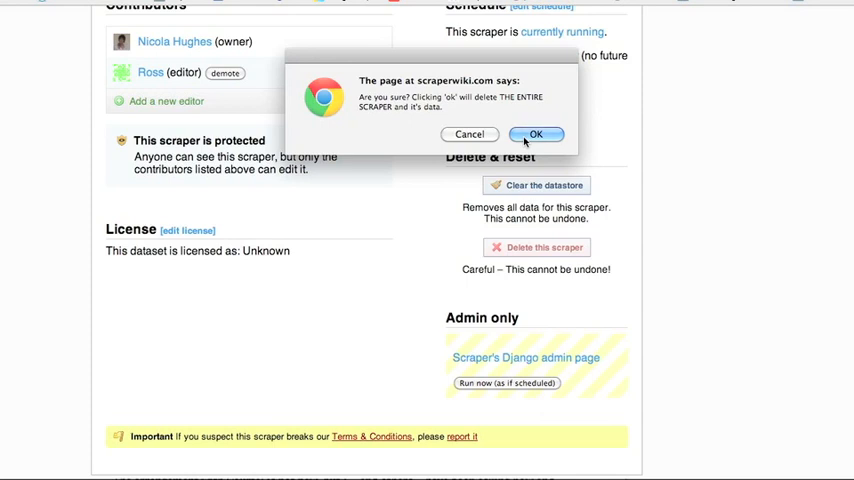
pyautogui.click(536, 134)
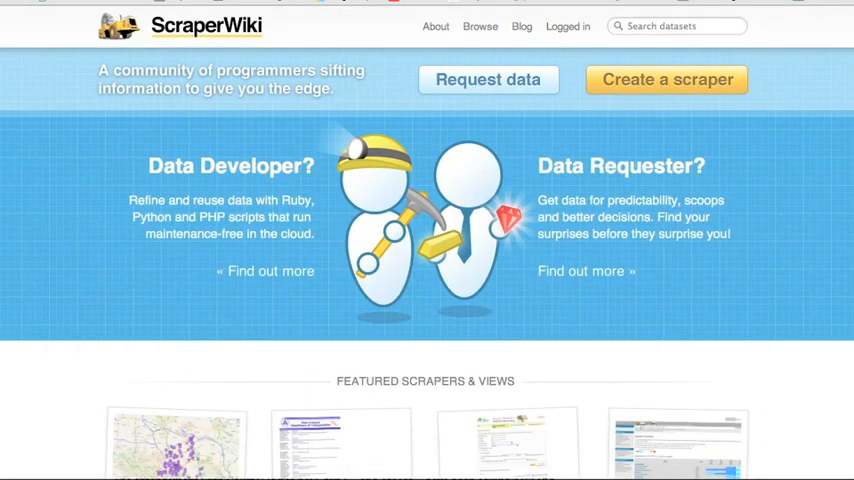
pyautogui.scroll(-3)
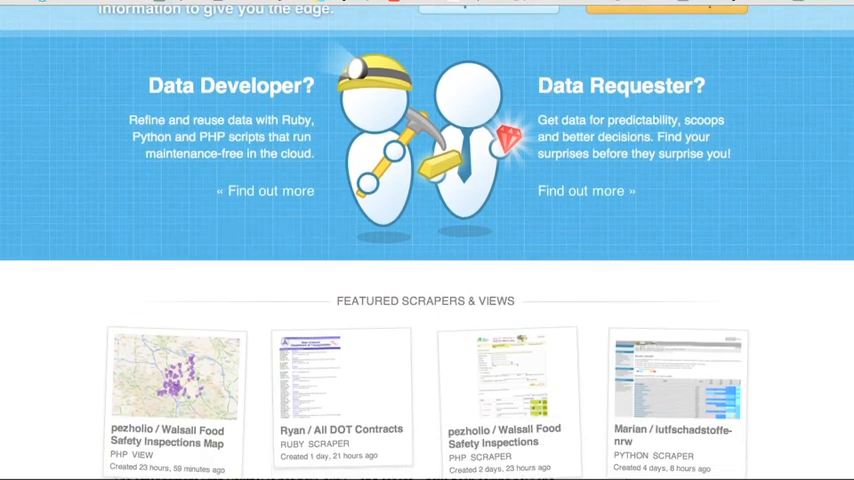
pyautogui.scroll(-3)
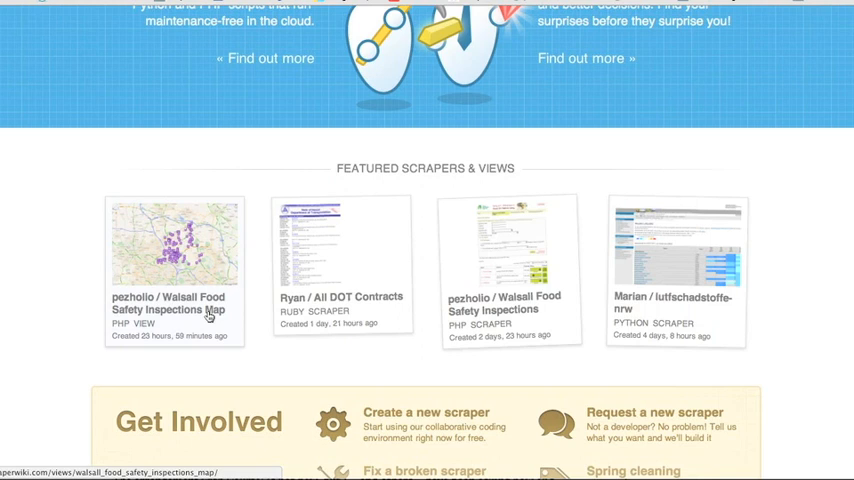
pyautogui.moveTo(192, 320)
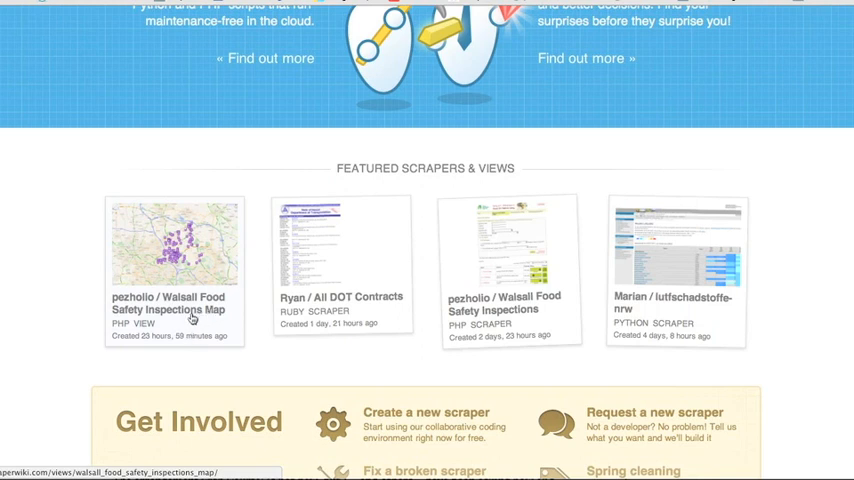
# Step: Open pezholio's Walsall Food Safety Inspections Map view from Featured Scrapers & Views
pyautogui.click(174, 244)
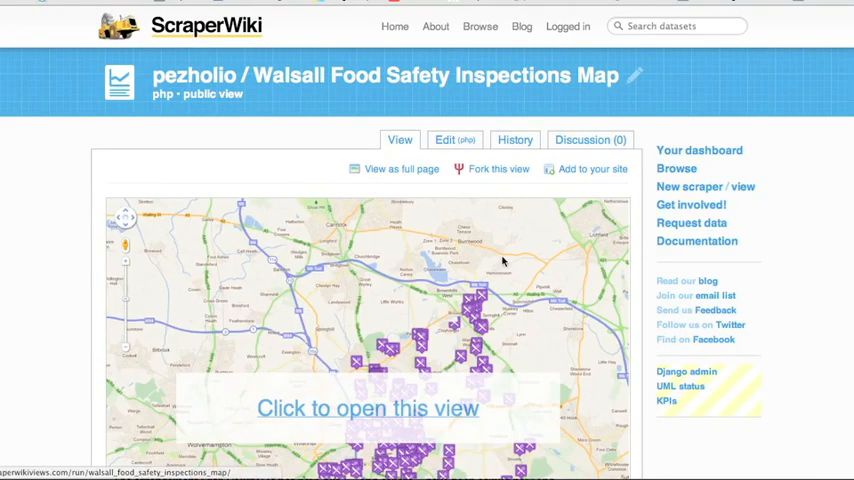
pyautogui.moveTo(348, 308)
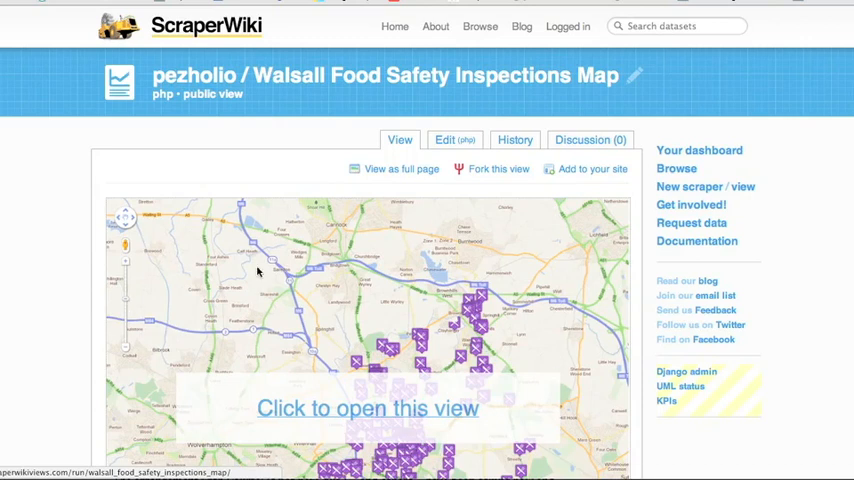
pyautogui.moveTo(240, 304)
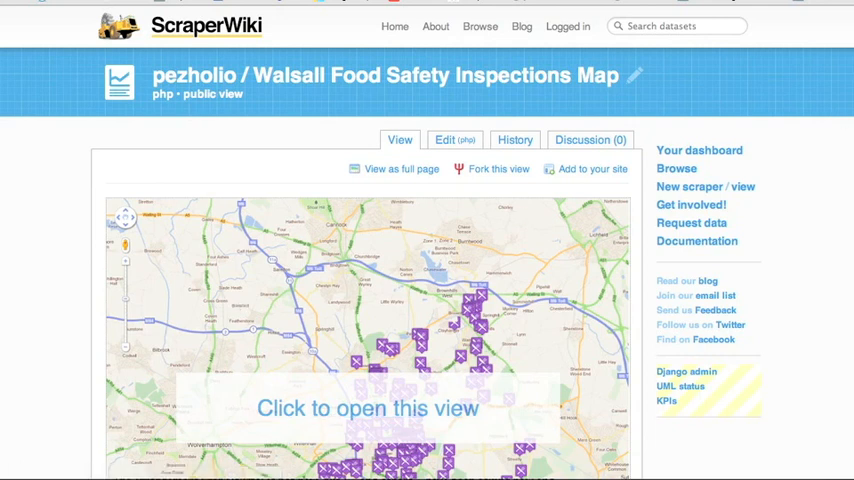
pyautogui.scroll(-3)
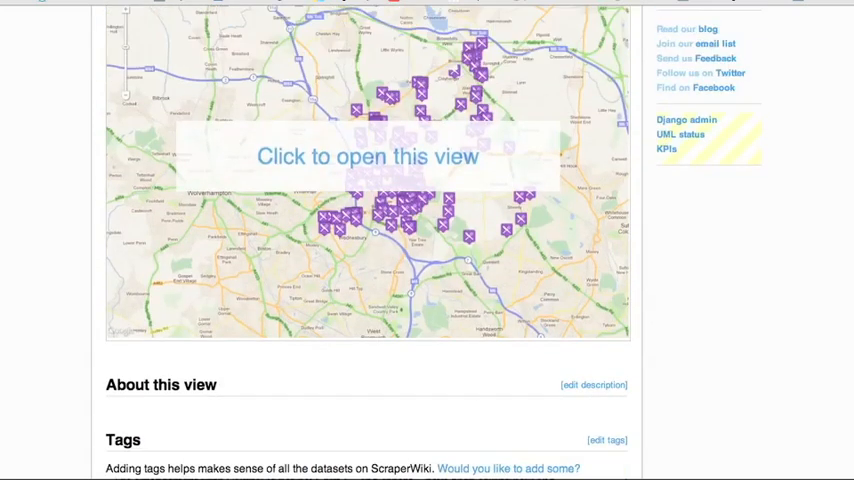
pyautogui.scroll(3)
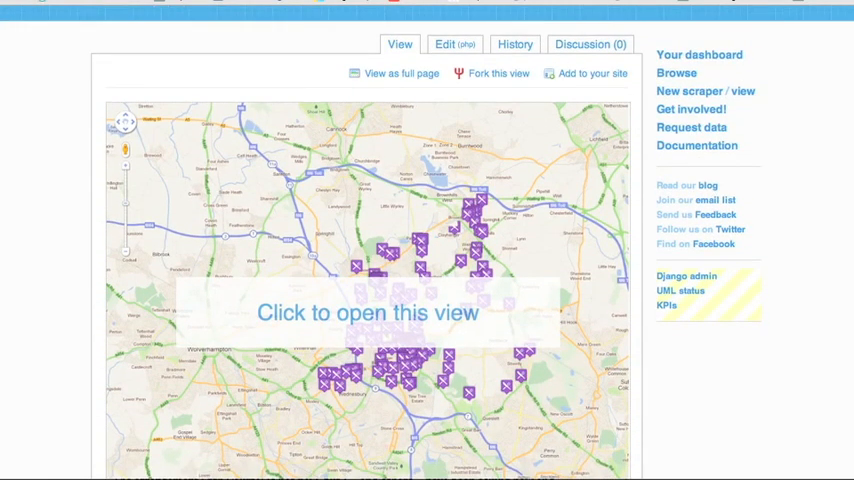
pyautogui.moveTo(234, 318)
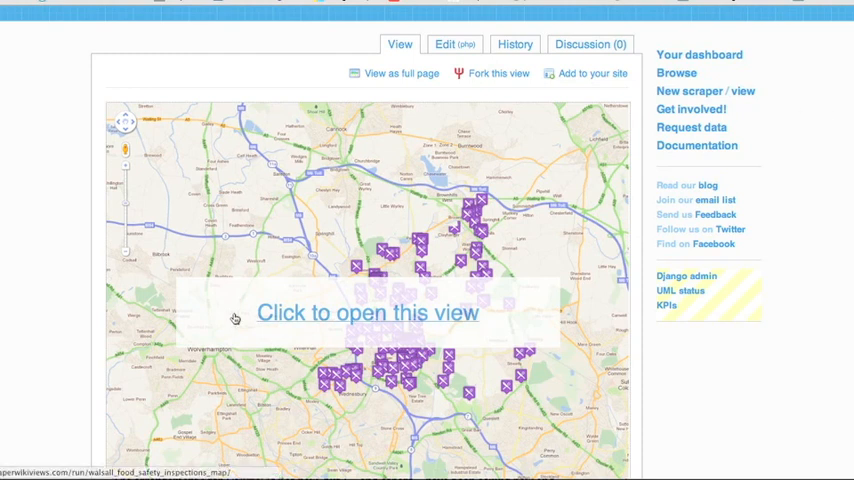
pyautogui.moveTo(308, 364)
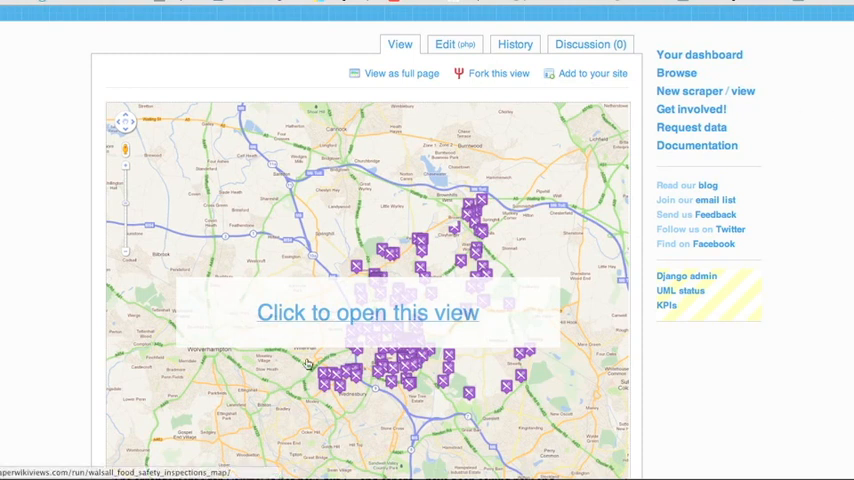
pyautogui.moveTo(410, 72)
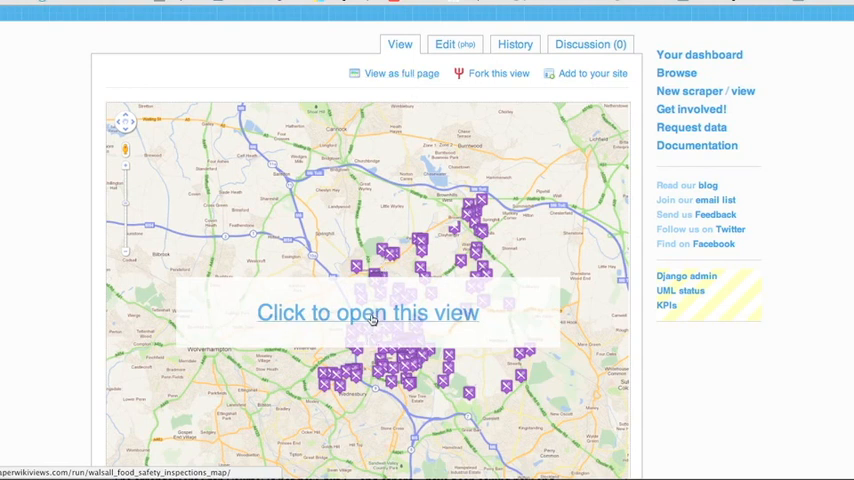
# Step: Open the full interactive map and show rating popups for the Old House at Home and Ocean Fish Bar's 4 stars
pyautogui.click(370, 318)
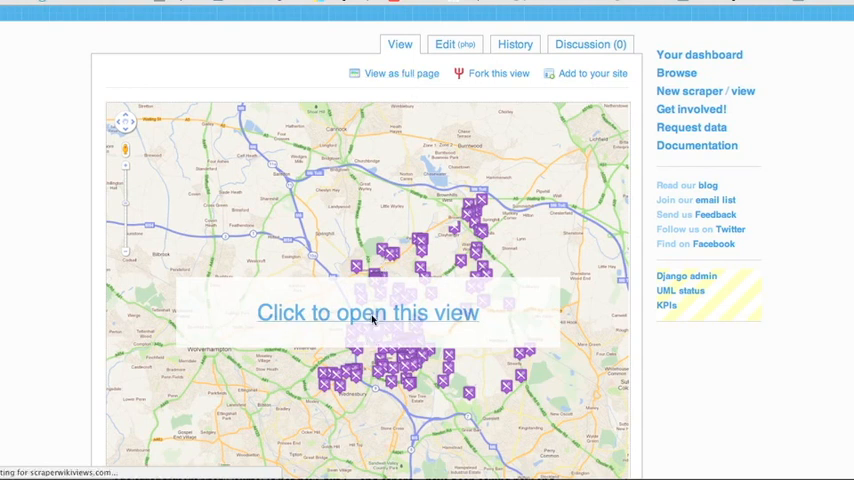
pyautogui.click(364, 312)
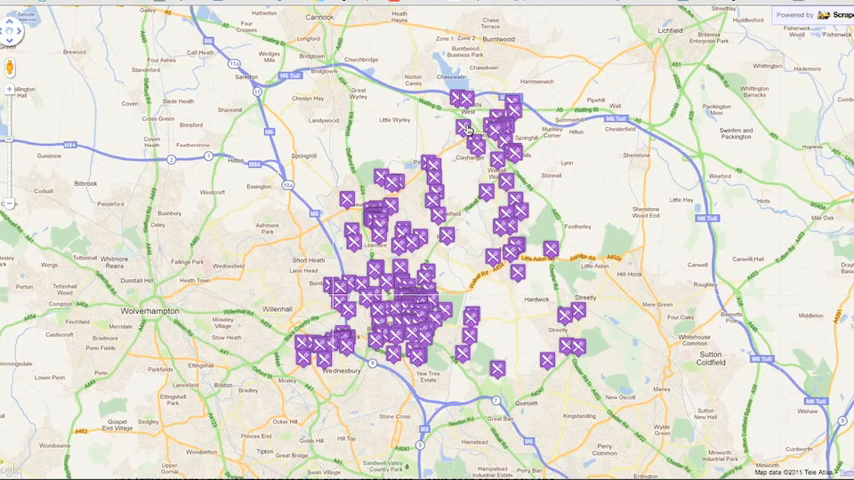
pyautogui.click(466, 132)
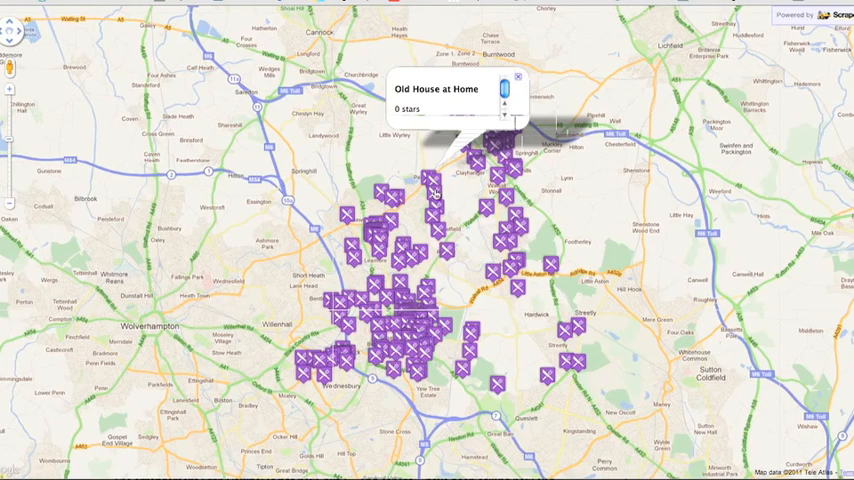
pyautogui.click(432, 192)
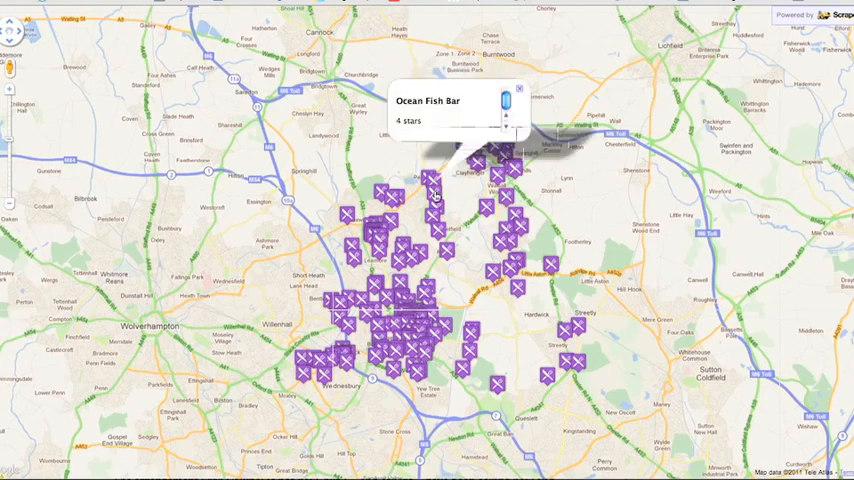